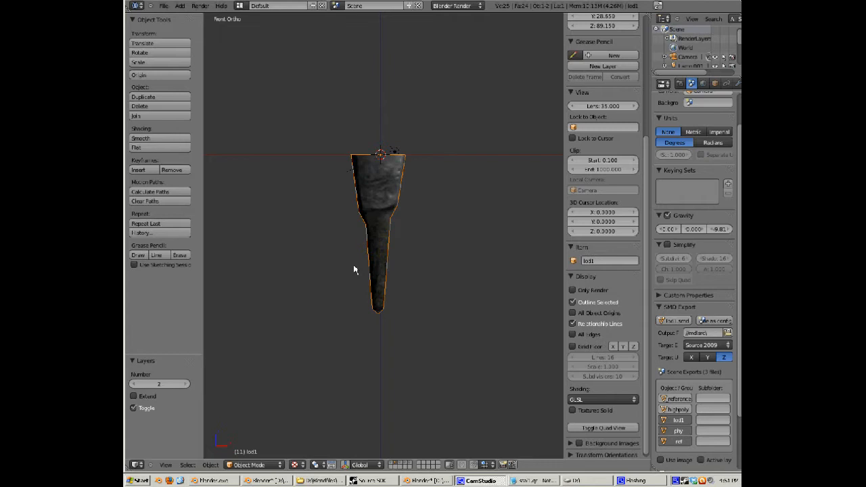
pyautogui.moveTo(386, 229)
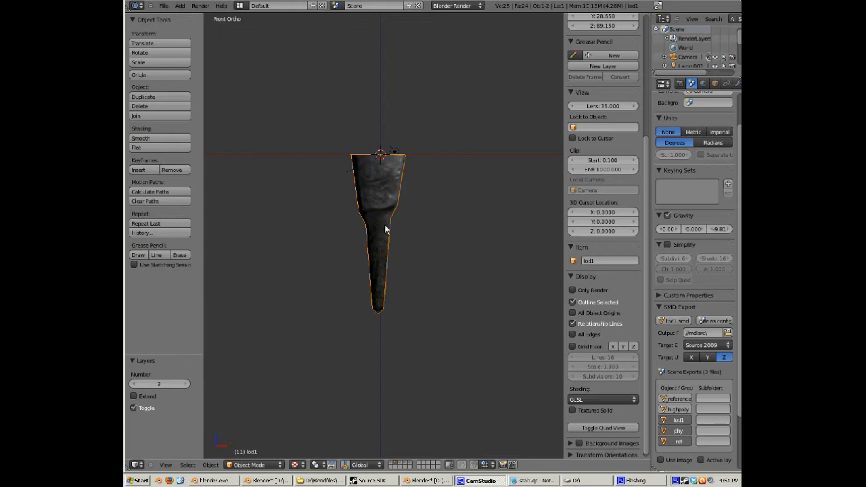
pyautogui.moveTo(425, 225)
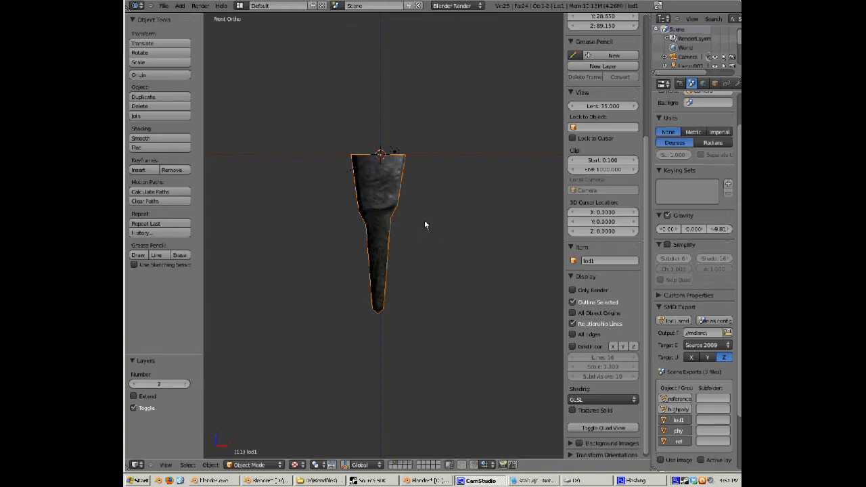
pyautogui.moveTo(404, 220)
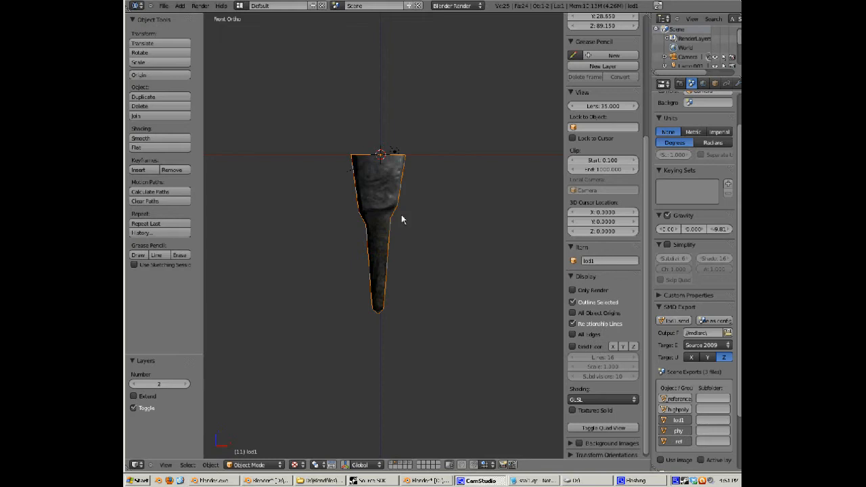
pyautogui.moveTo(426, 225)
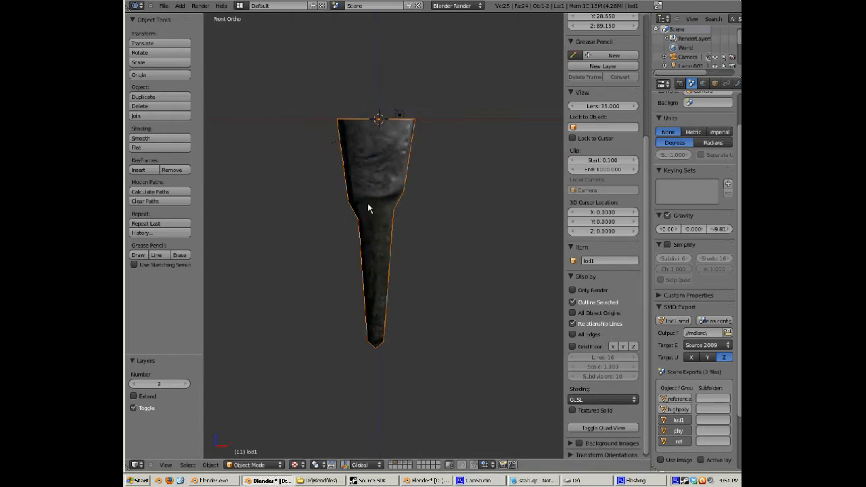
# Inspect the stalactite's mesh geometry in Edit Mode, then return to the front view of the object
pyautogui.moveTo(379, 203); pyautogui.dragTo(359, 224)
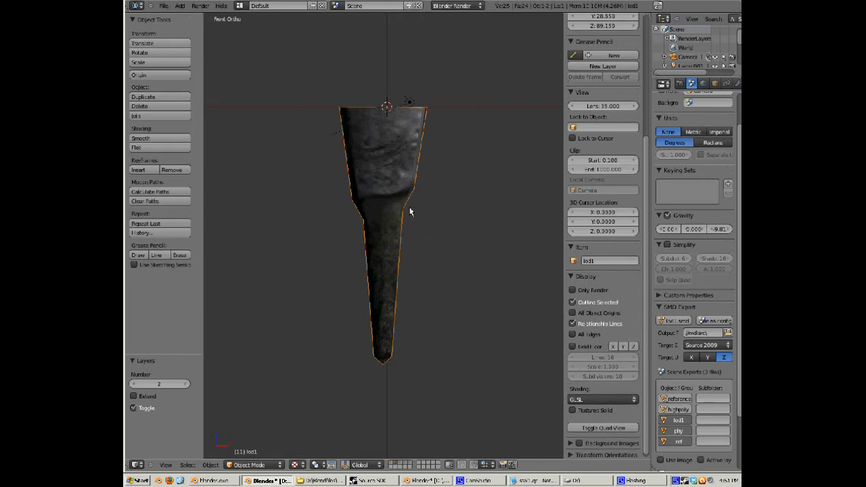
pyautogui.moveTo(527, 8)
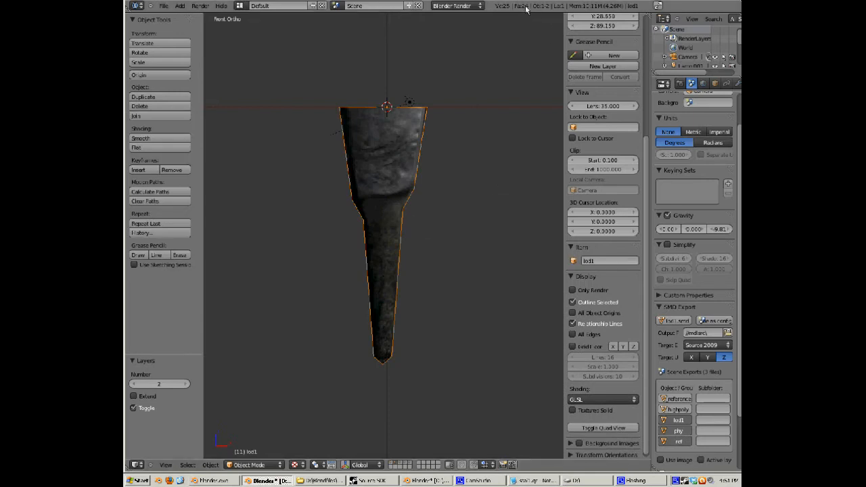
pyautogui.press('Tab')
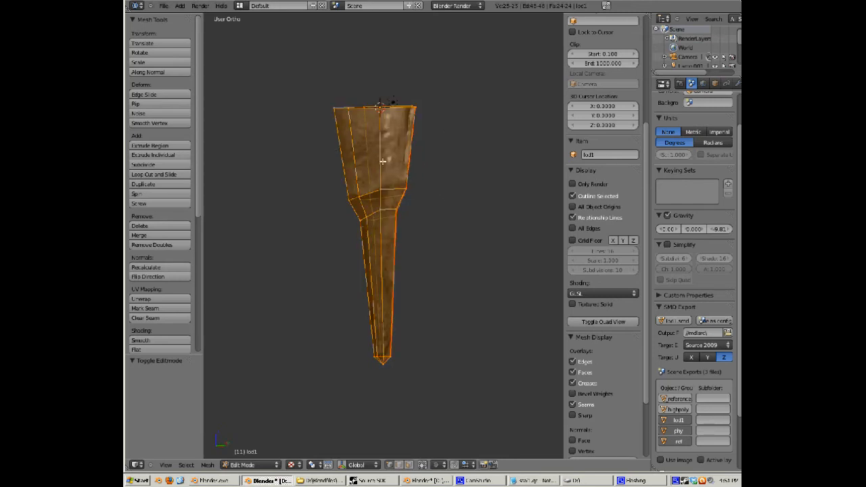
pyautogui.press('Tab')
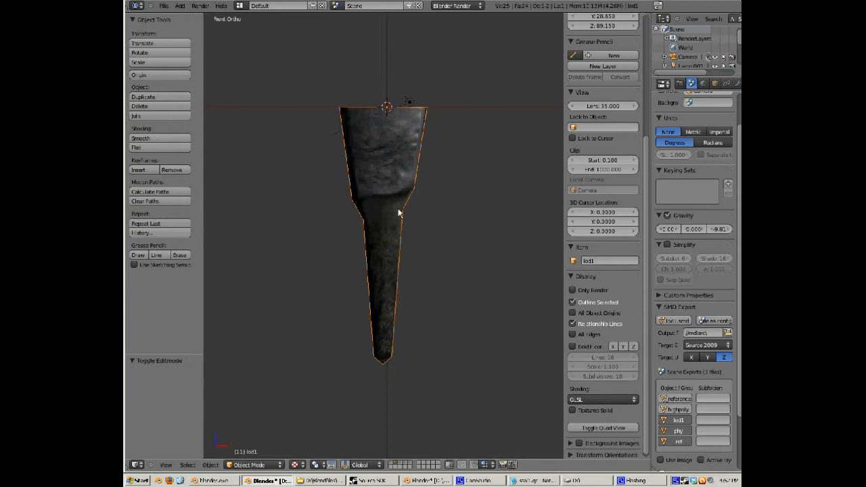
pyautogui.moveTo(396, 248)
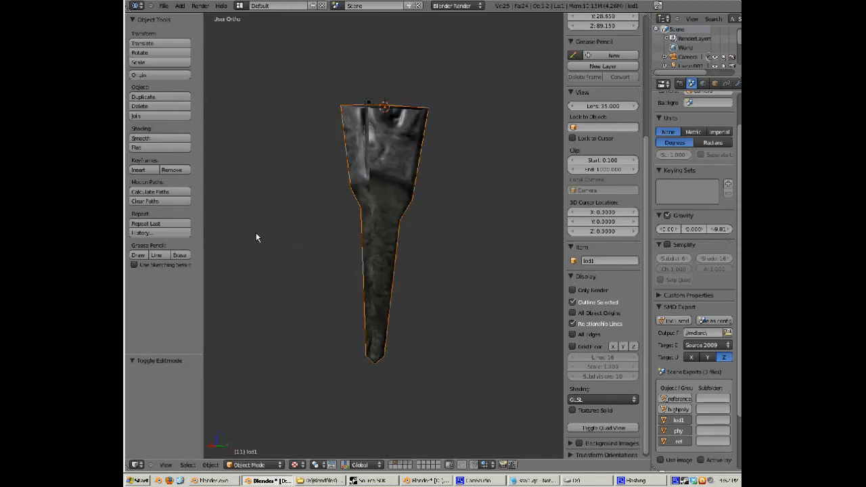
pyautogui.press('KP_1')
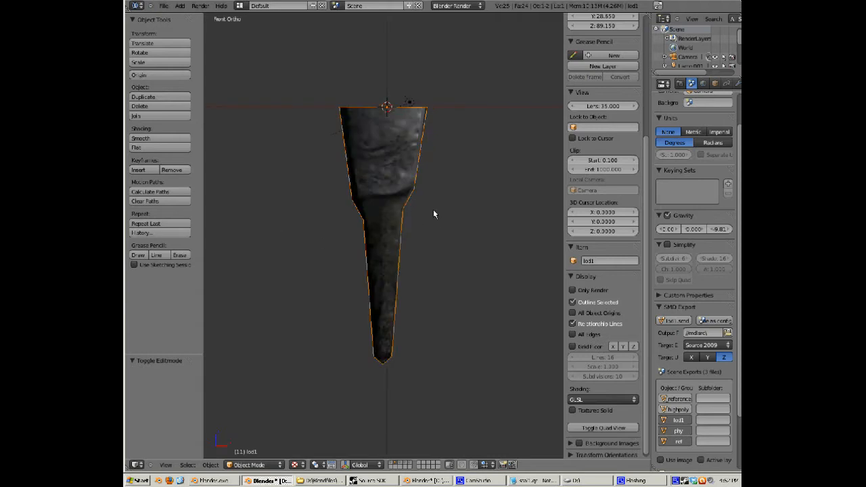
pyautogui.moveTo(371, 150)
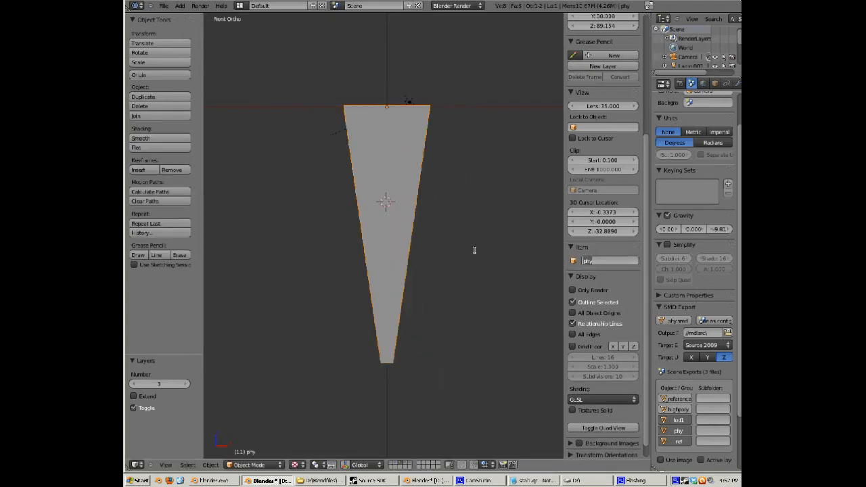
pyautogui.moveTo(557, 270)
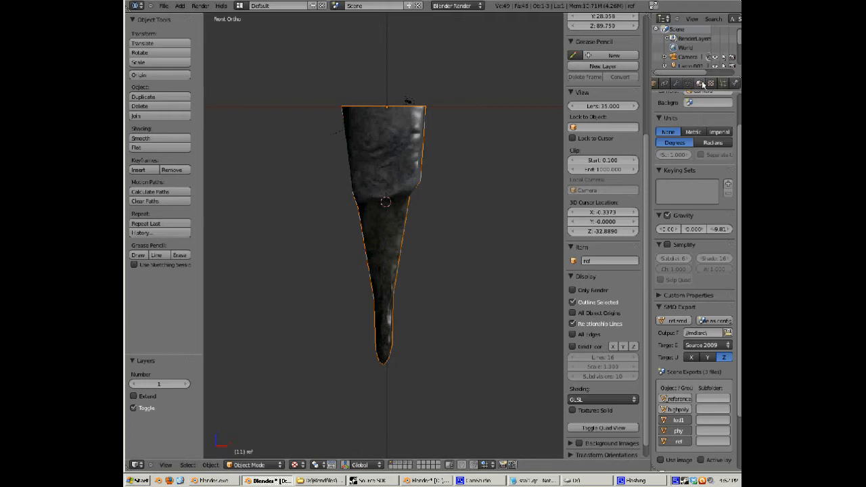
# Show the low-poly stalactite's material settings in the Properties editor
pyautogui.click(701, 83)
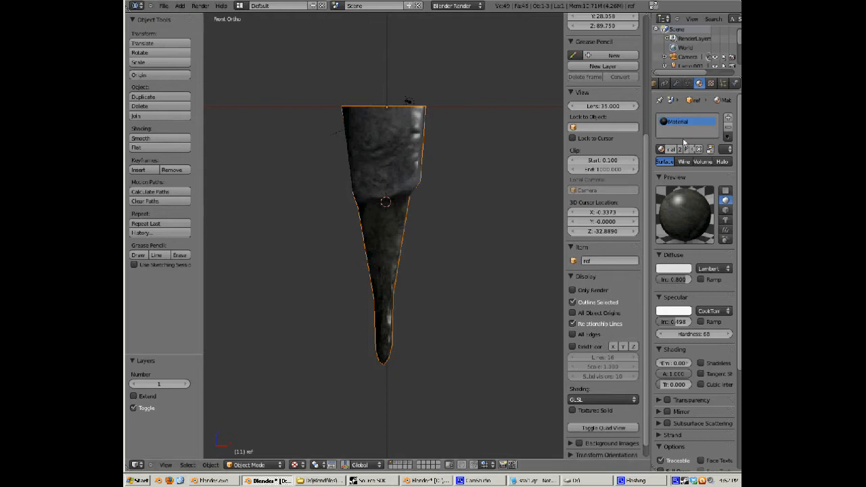
pyautogui.moveTo(371, 150)
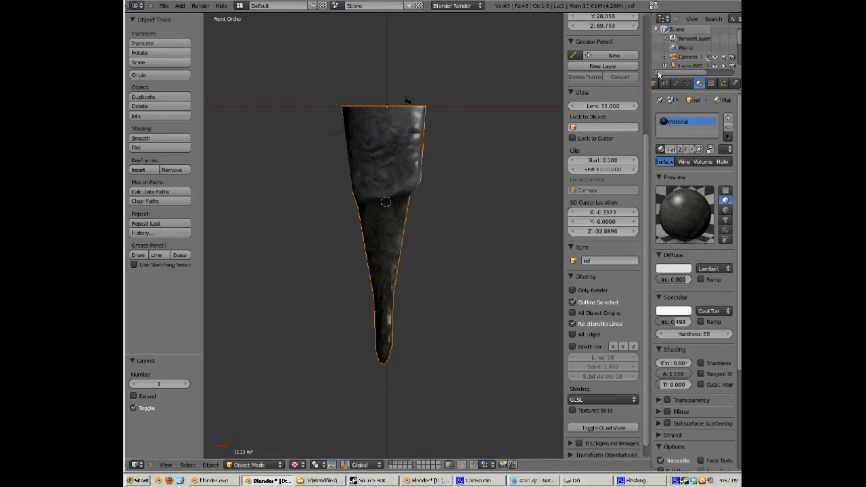
pyautogui.click(688, 84)
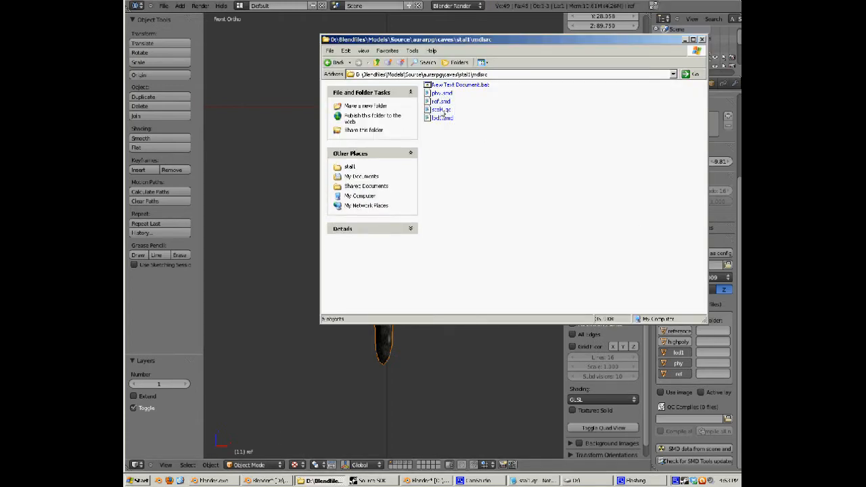
# Open the stalactite .qc script from the model source folder in Notepad
pyautogui.click(440, 108)
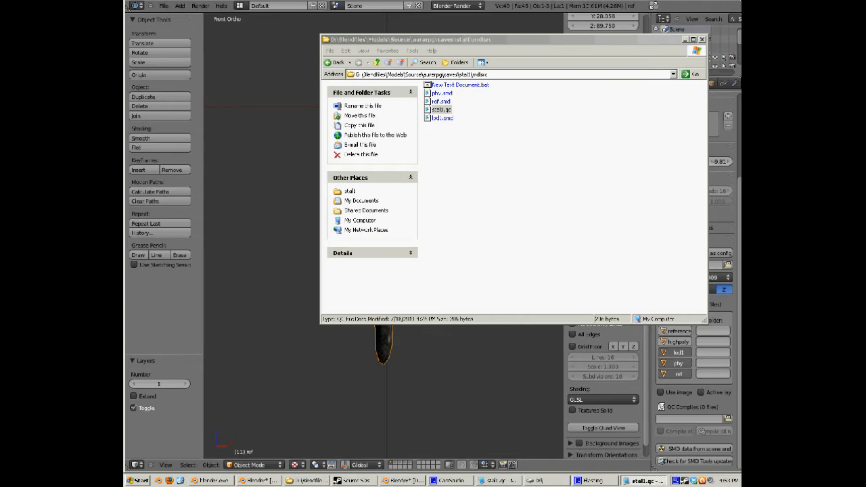
pyautogui.doubleClick(441, 110)
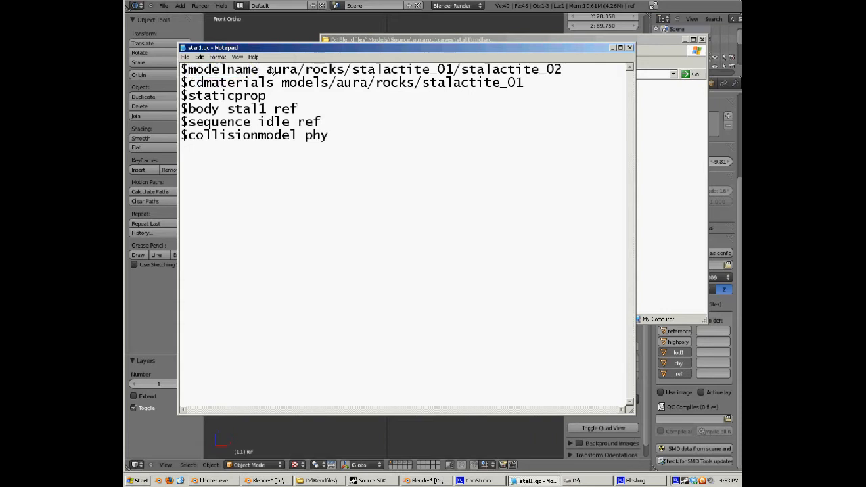
pyautogui.moveTo(566, 101)
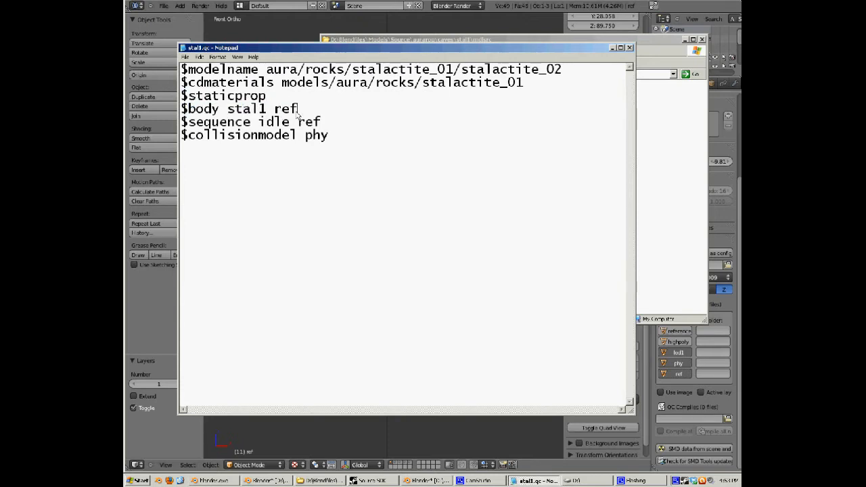
pyautogui.moveTo(230, 140)
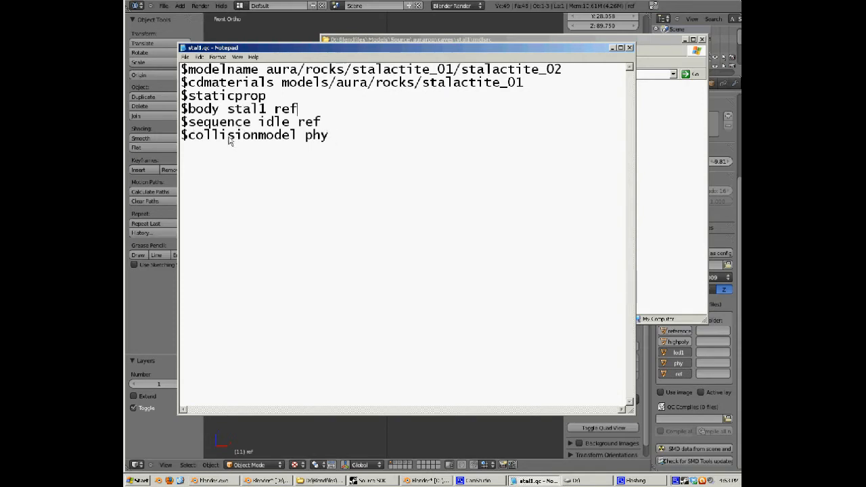
pyautogui.moveTo(358, 148)
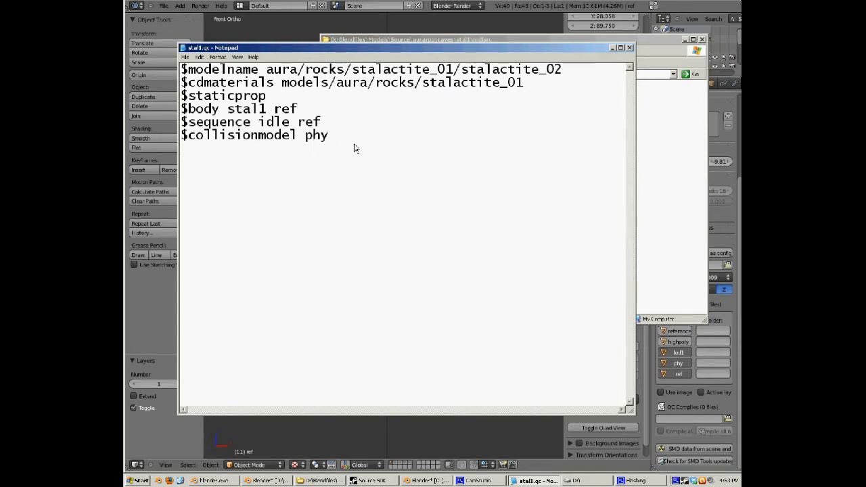
pyautogui.moveTo(341, 176)
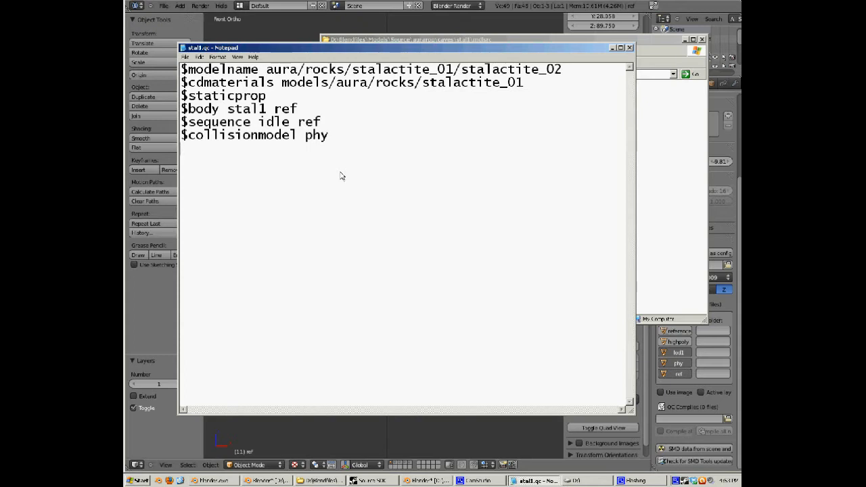
# Start a "$lod 25" block with an opening brace below the $collisionmodel line
pyautogui.write('$lod')
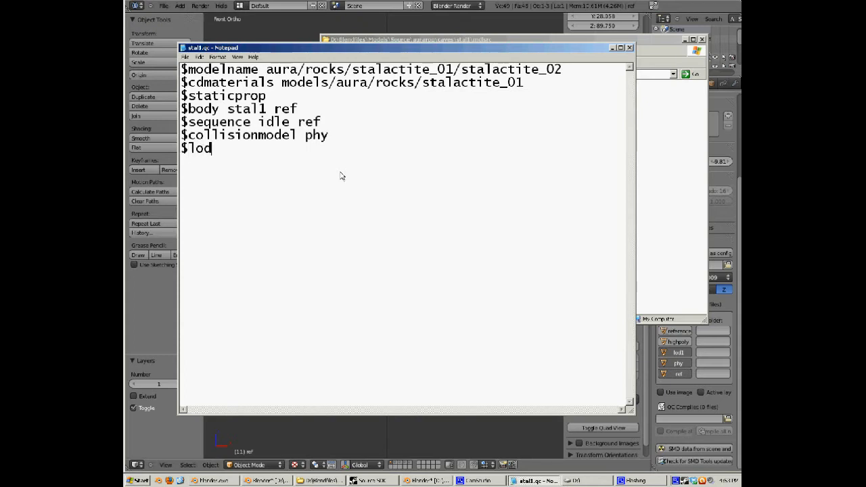
pyautogui.write('25')
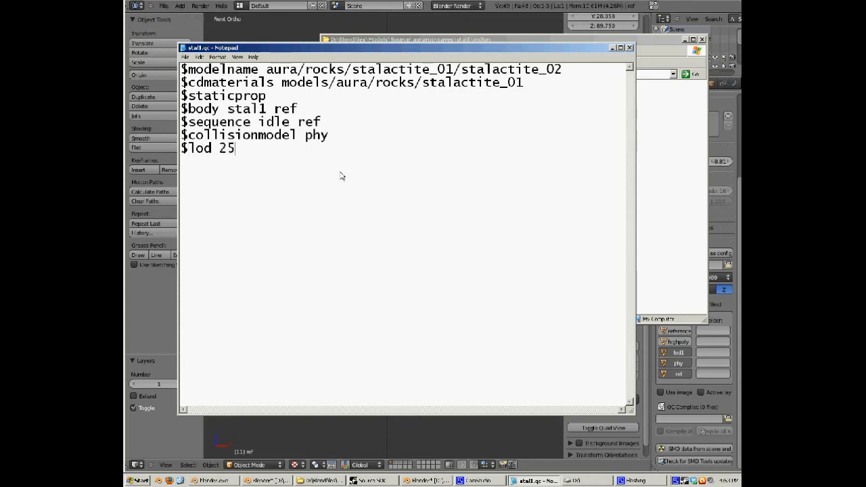
pyautogui.press('Enter')
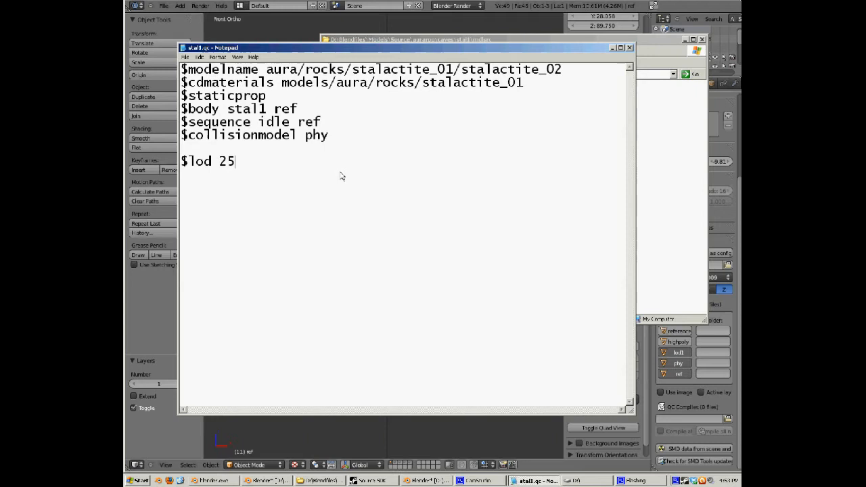
pyautogui.doubleClick(227, 161)
pyautogui.write('{')
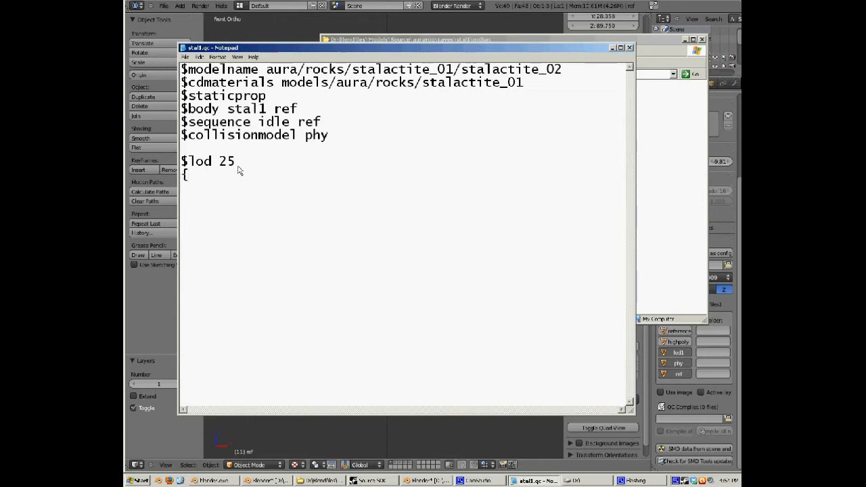
# Write replacemodel "ref.smd" "lod1.smd" inside the $lod 25 block and close it with a brace
pyautogui.write('replacemodel')
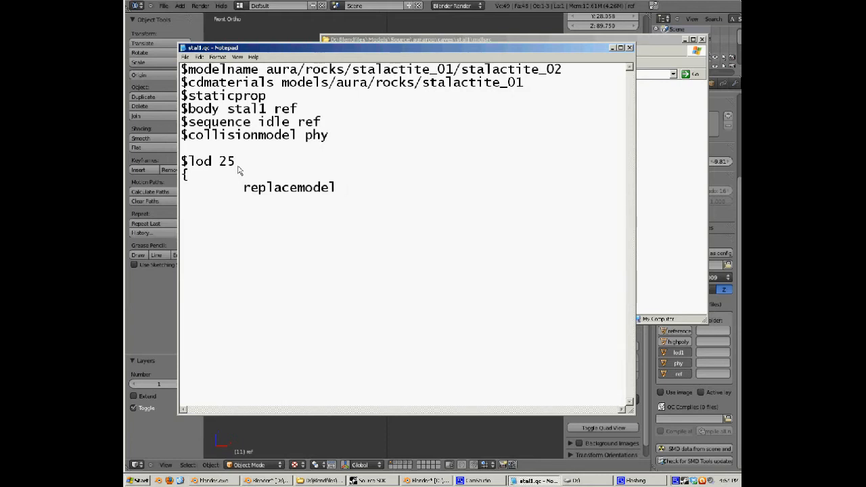
pyautogui.write('ref')
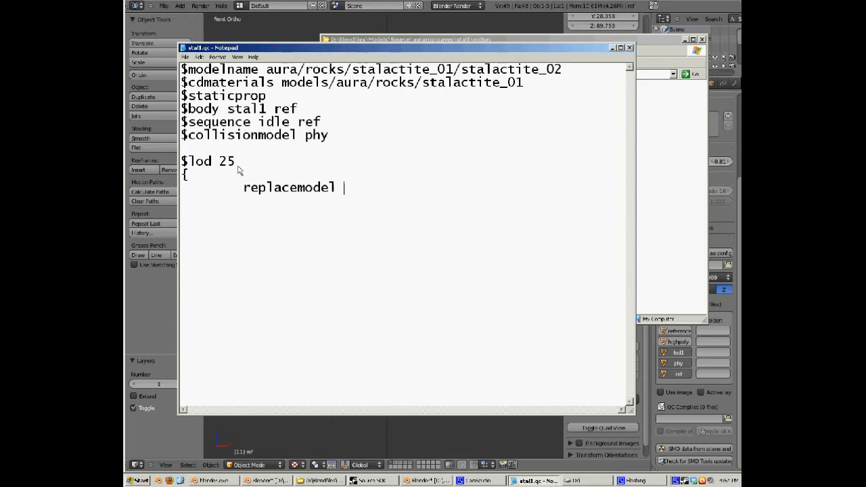
pyautogui.write('ref lod')
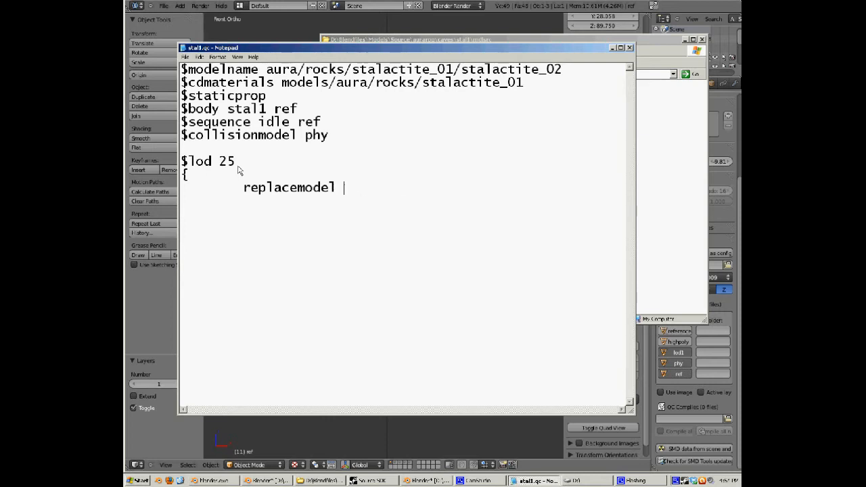
pyautogui.write('"ref')
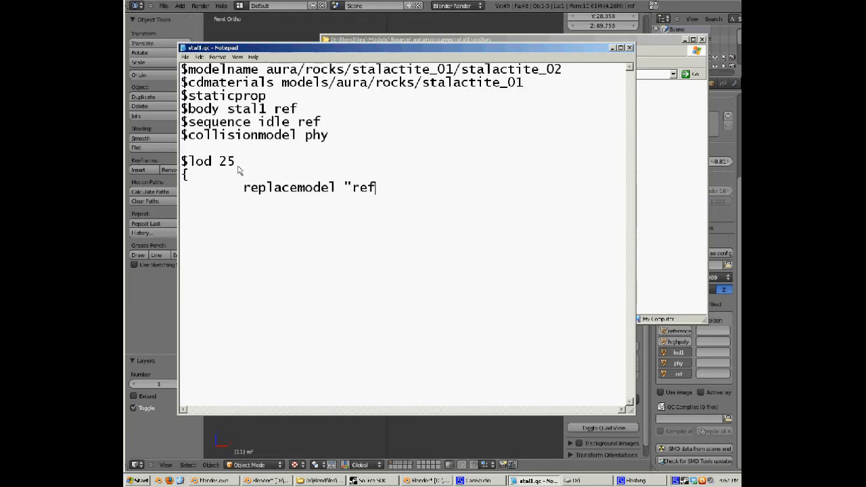
pyautogui.write('.smd"')
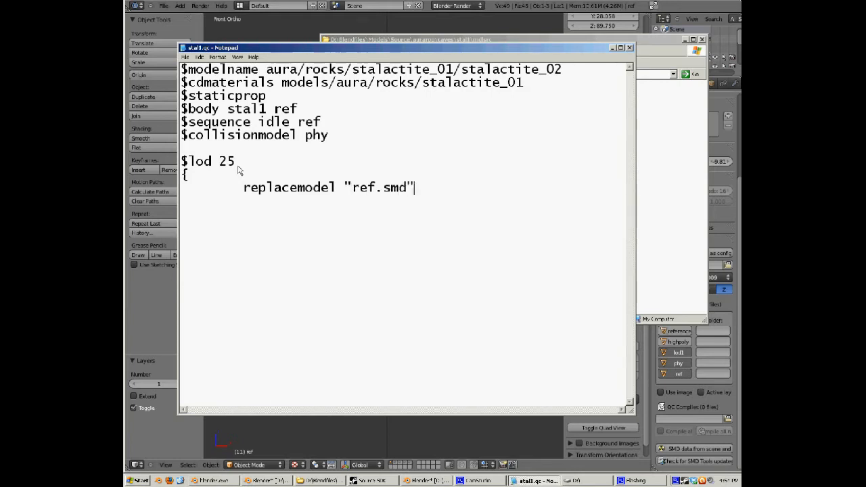
pyautogui.write('"lo')
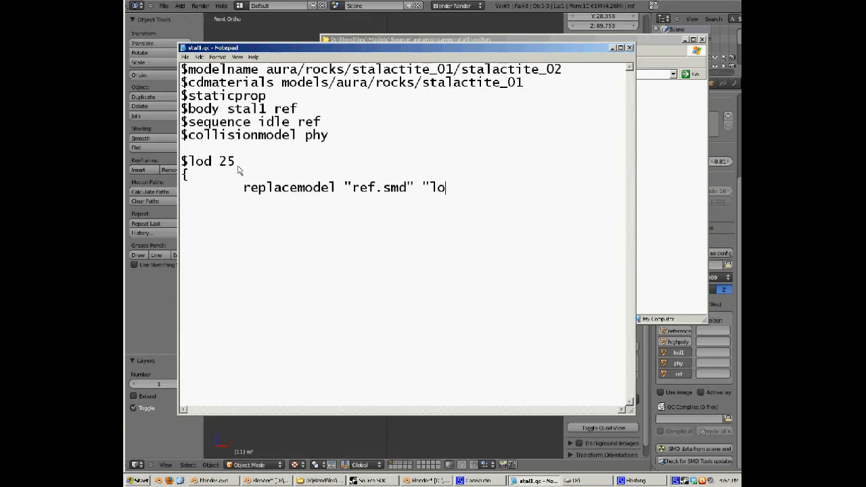
pyautogui.write('d1.smd')
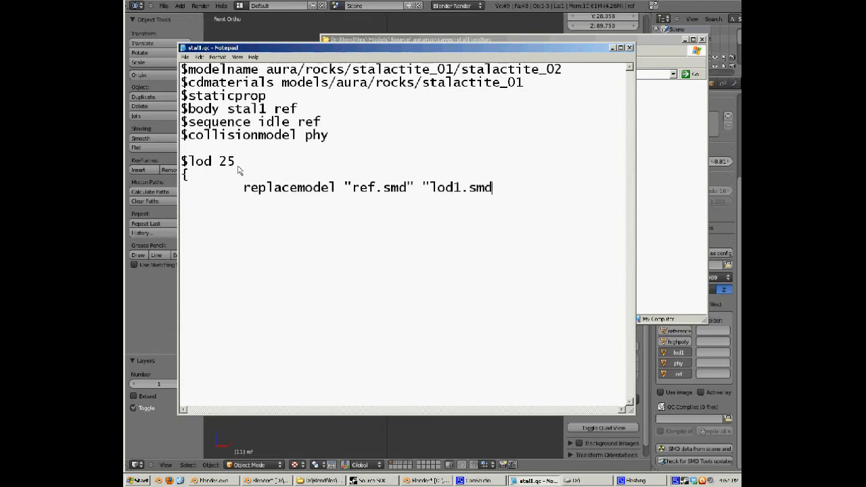
pyautogui.write('"')
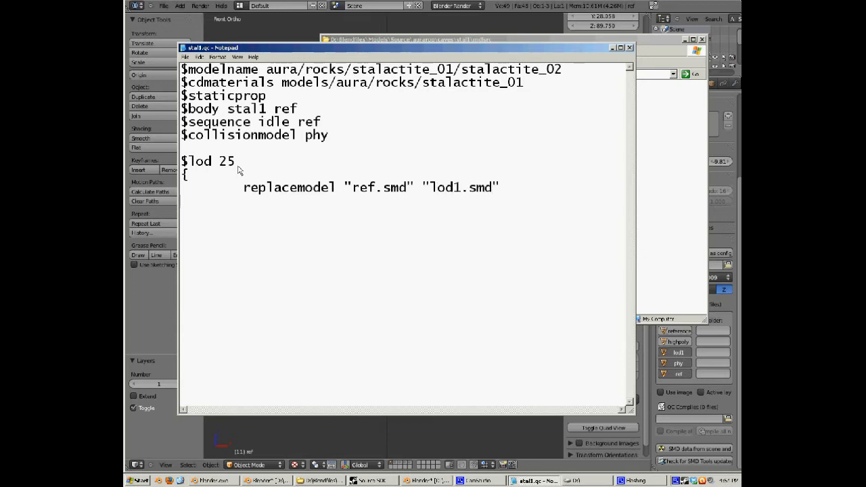
pyautogui.write('}')
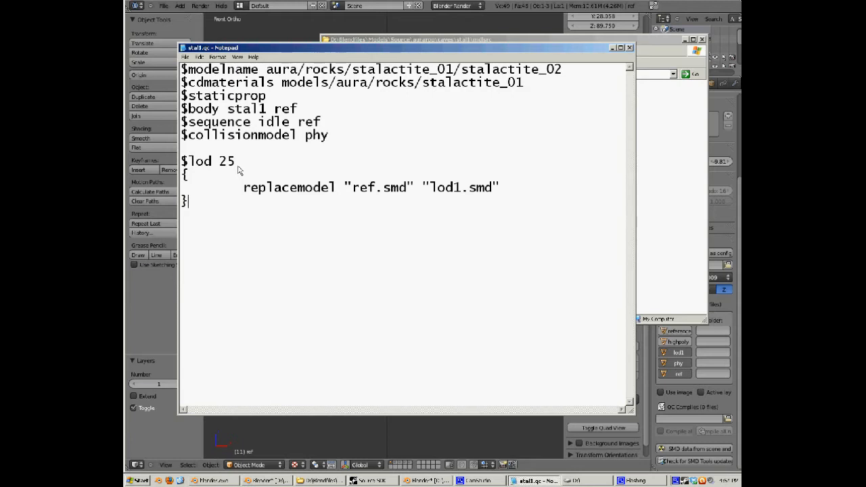
# Review the $lod, replacemodel and lod1.smd words of the finished block, then clear the selection
pyautogui.doubleClick(197, 161)
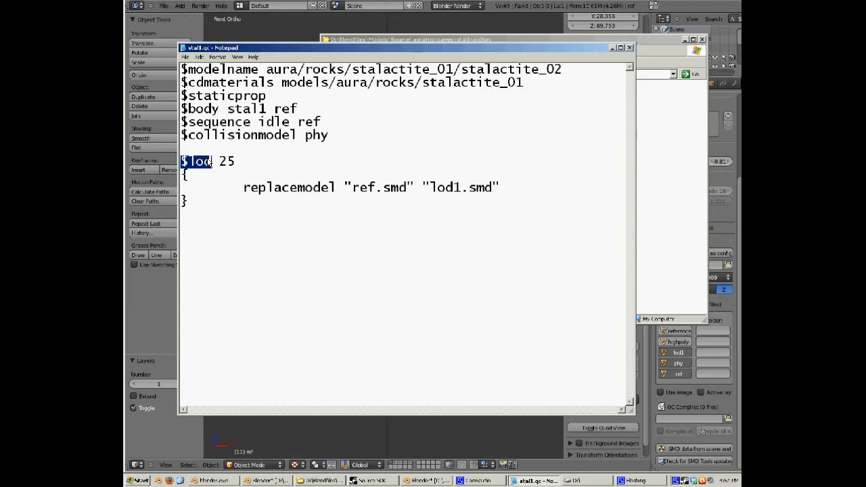
pyautogui.doubleClick(226, 161)
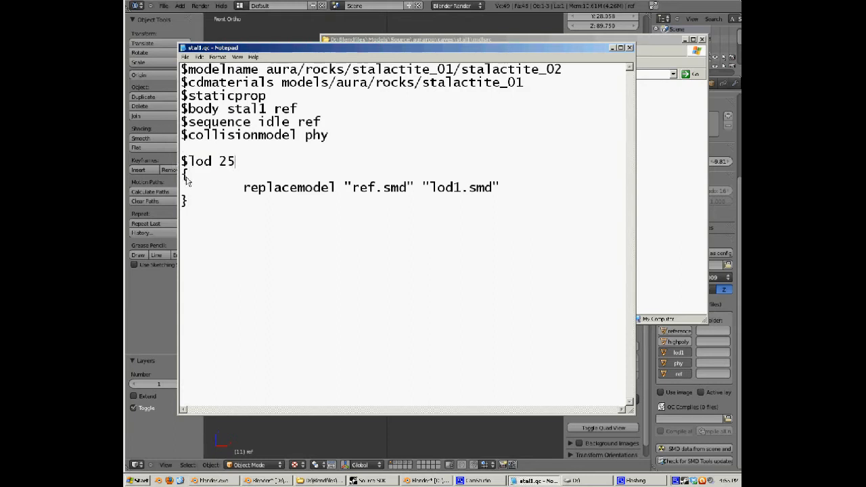
pyautogui.doubleClick(290, 187)
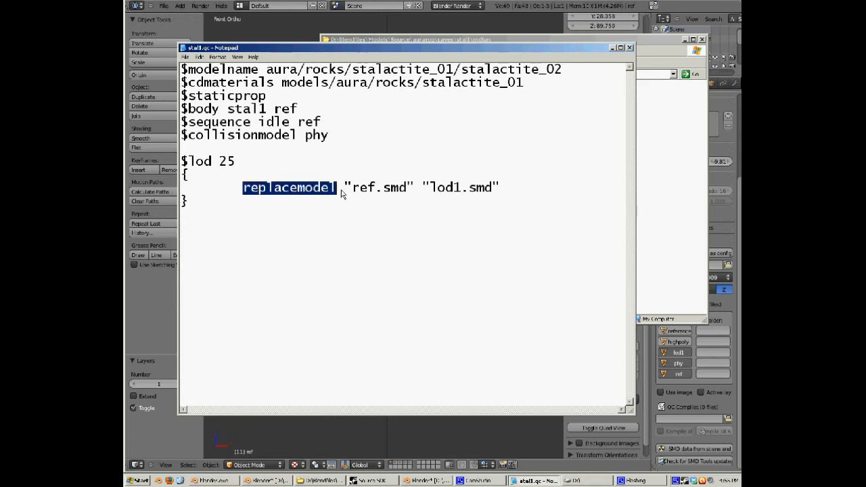
pyautogui.doubleClick(376, 186)
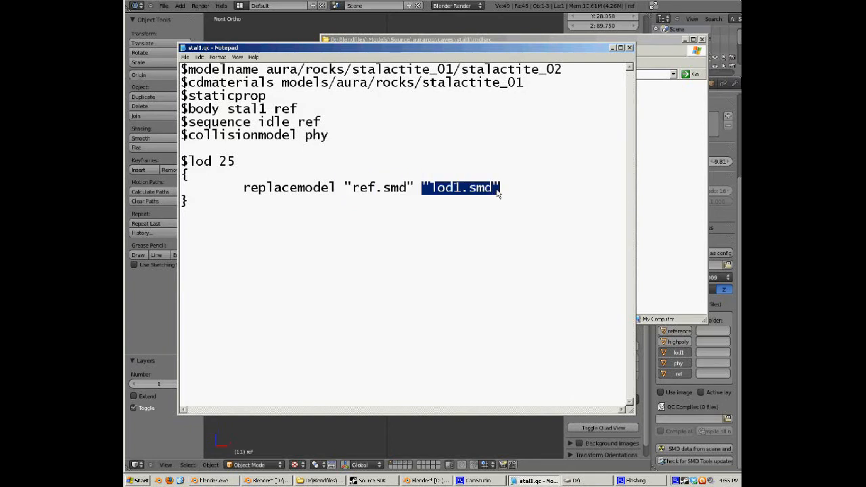
pyautogui.click(502, 187)
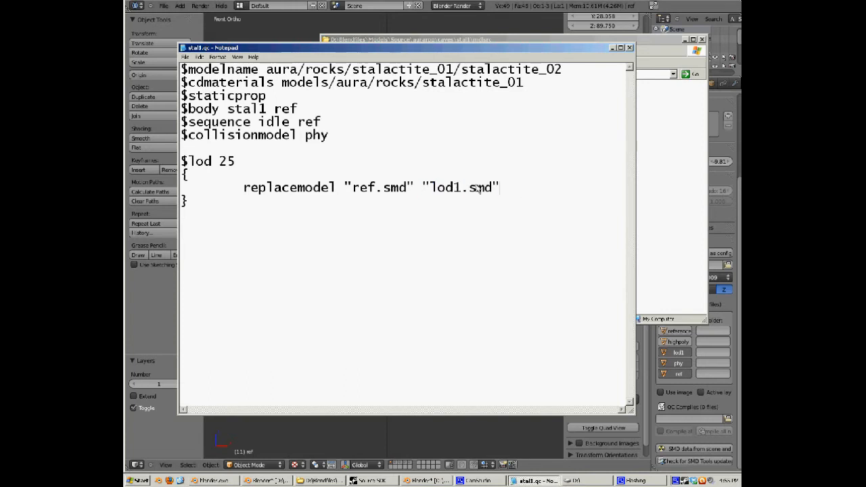
pyautogui.moveTo(205, 211)
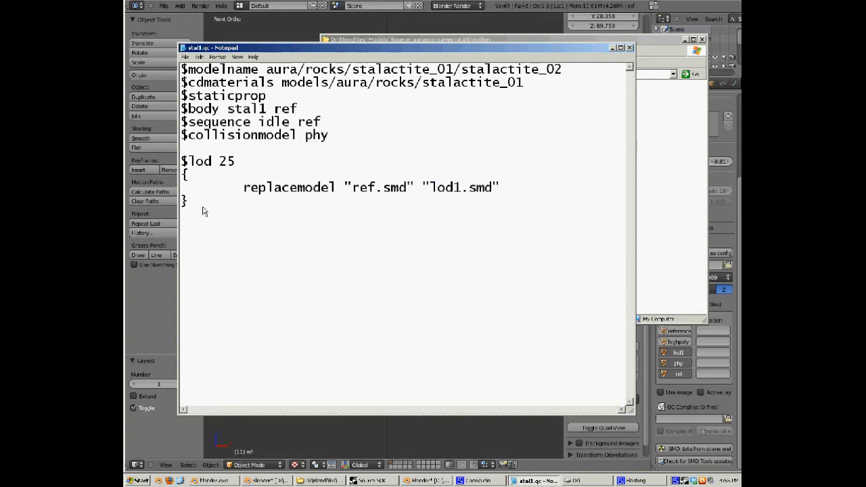
pyautogui.click(188, 200)
pyautogui.write('$')
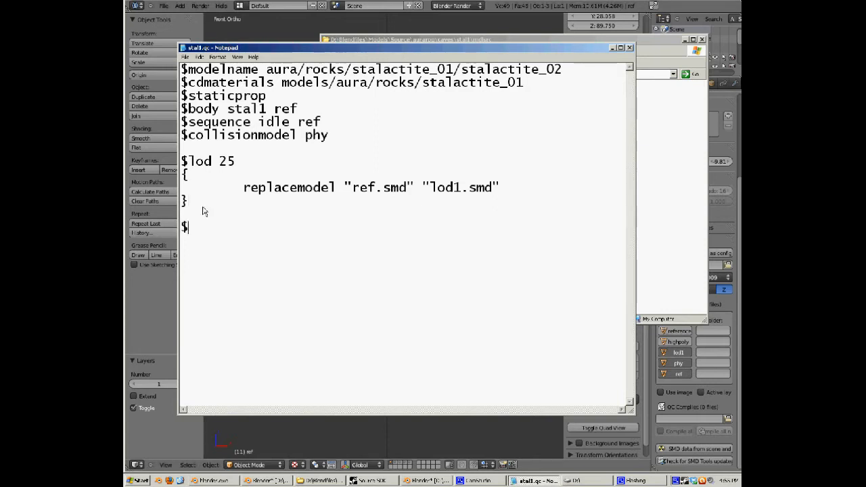
pyautogui.write('lod')
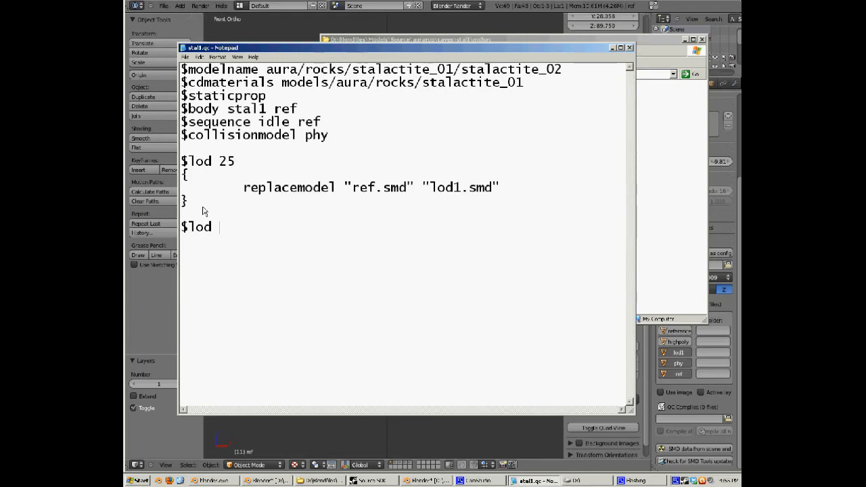
pyautogui.write('50')
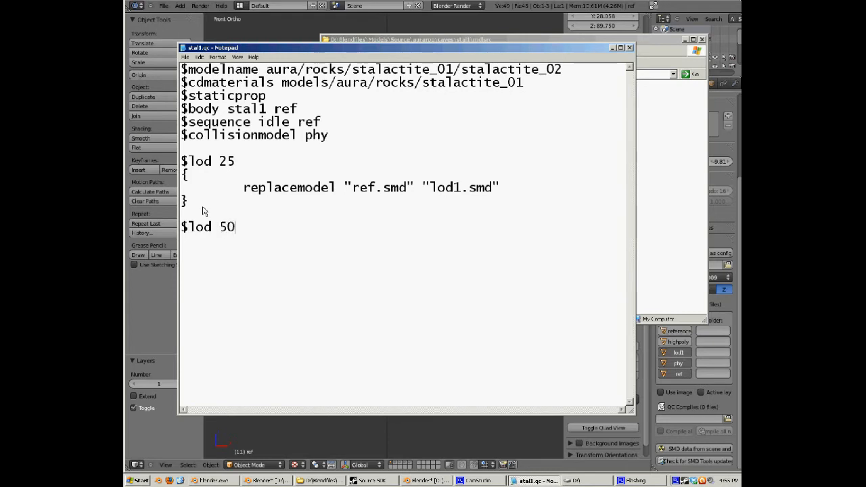
pyautogui.write('{')
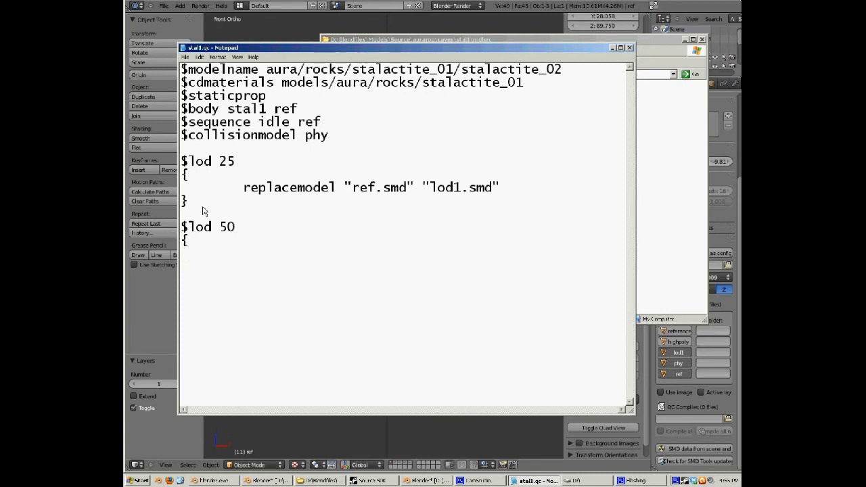
pyautogui.write('replacemo')
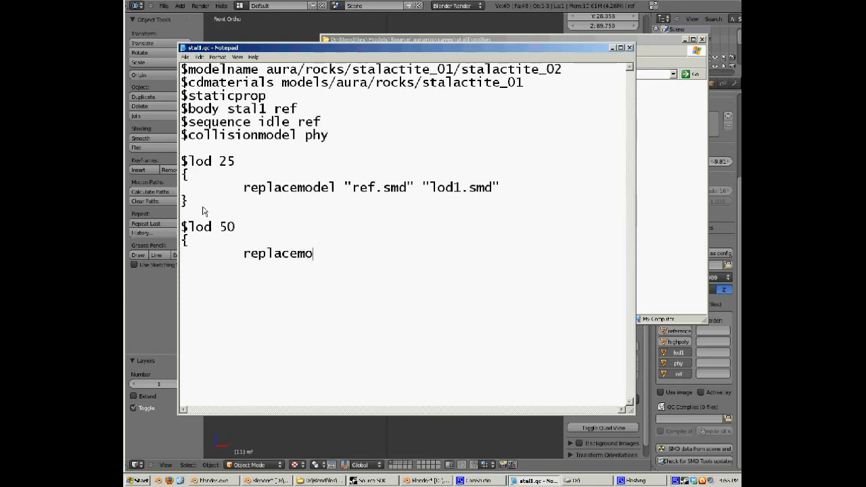
pyautogui.write('del "')
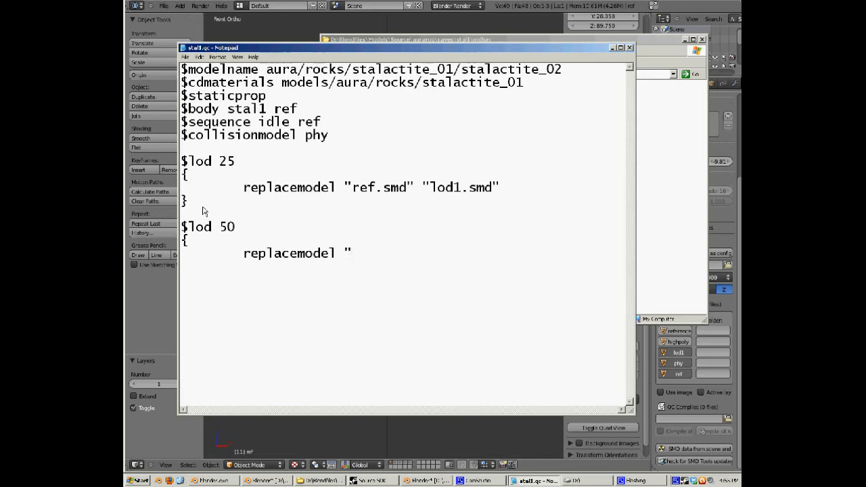
pyautogui.write('ref.sm')
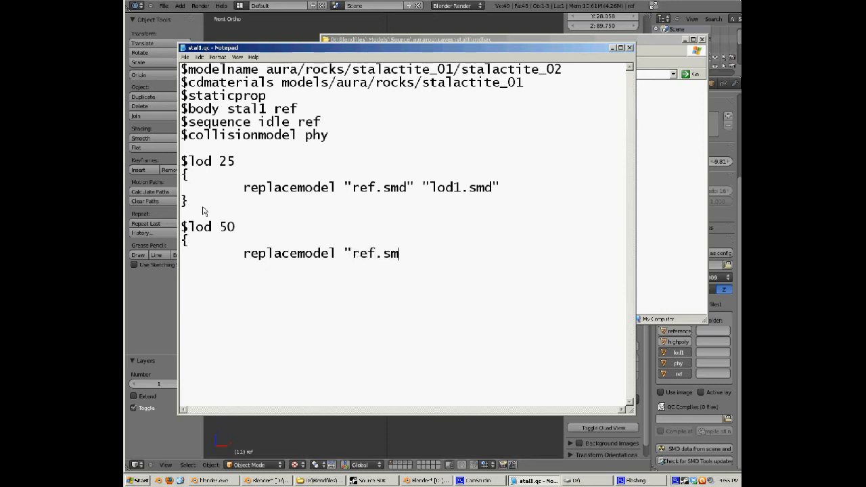
pyautogui.write('d"')
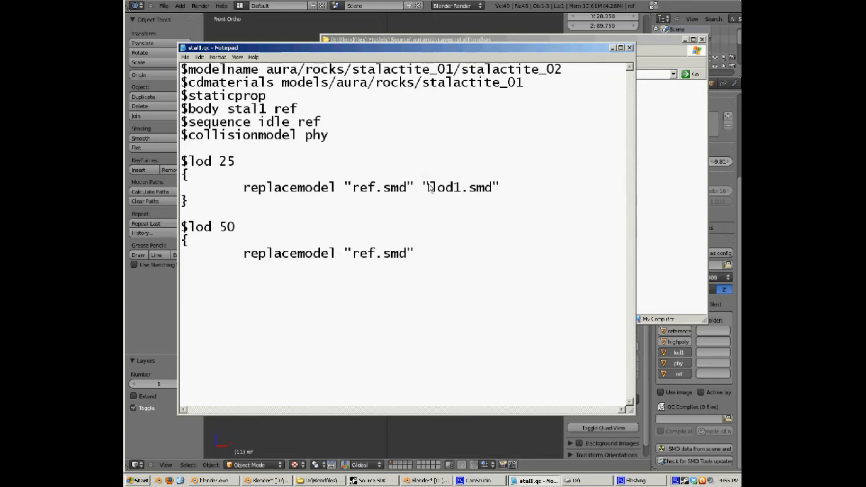
pyautogui.doubleClick(460, 187)
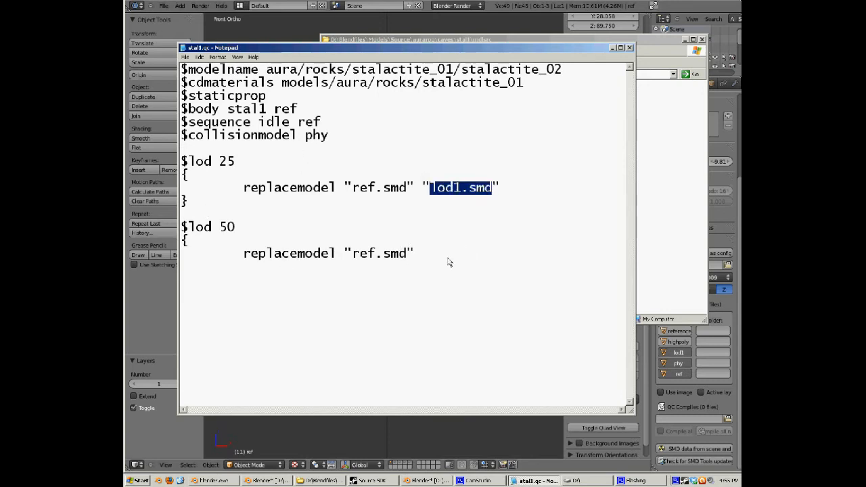
pyautogui.write('"lod')
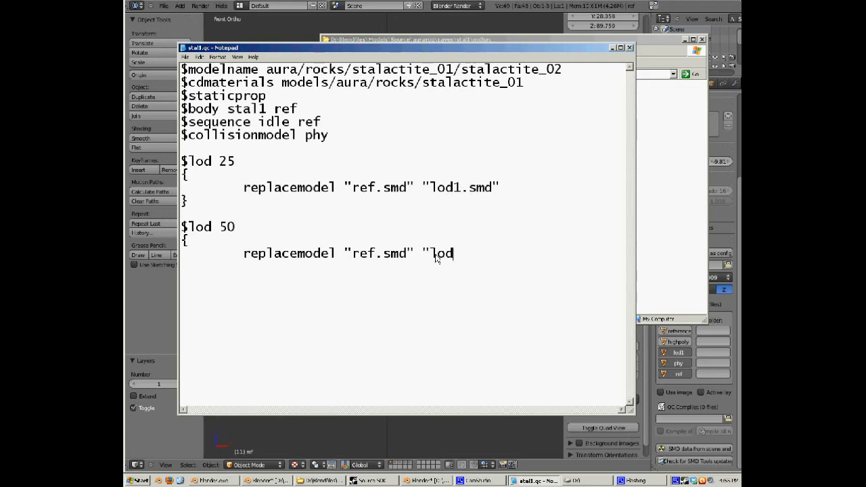
pyautogui.write('2.smd"')
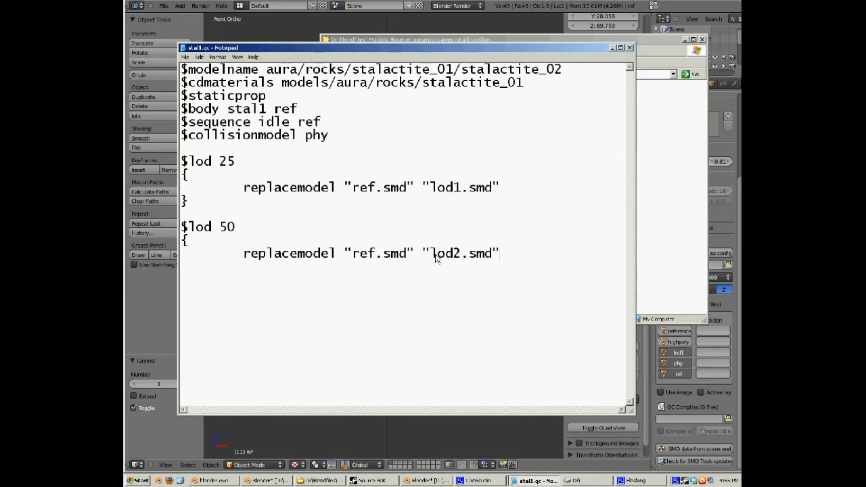
pyautogui.doubleClick(449, 187)
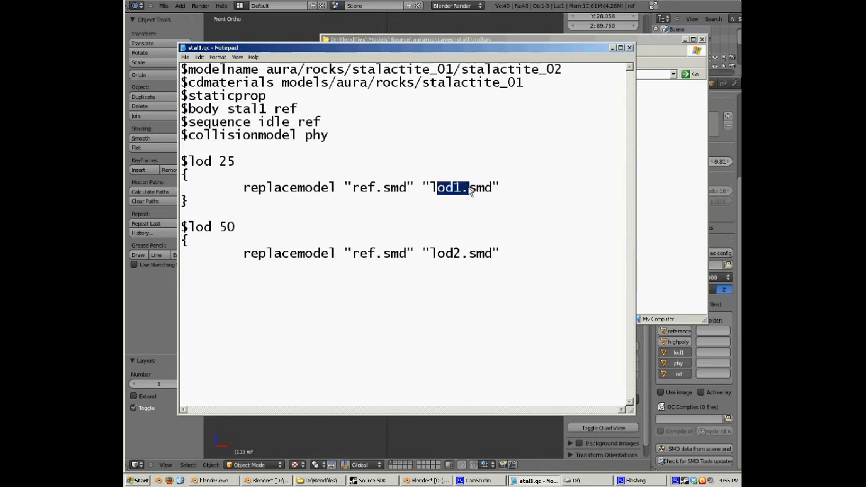
pyautogui.doubleClick(363, 253)
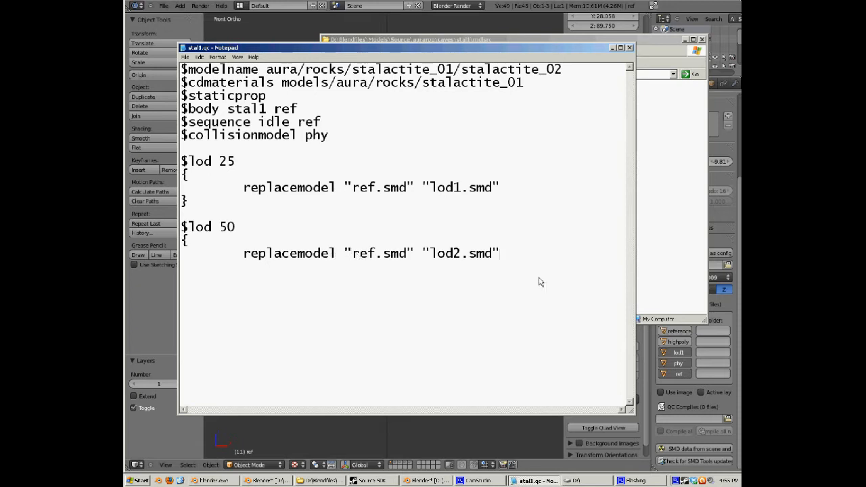
pyautogui.write('}')
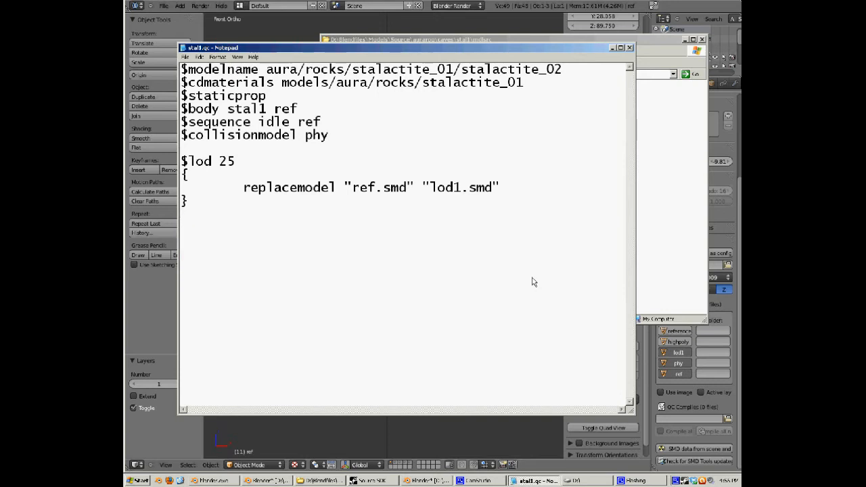
pyautogui.moveTo(502, 279)
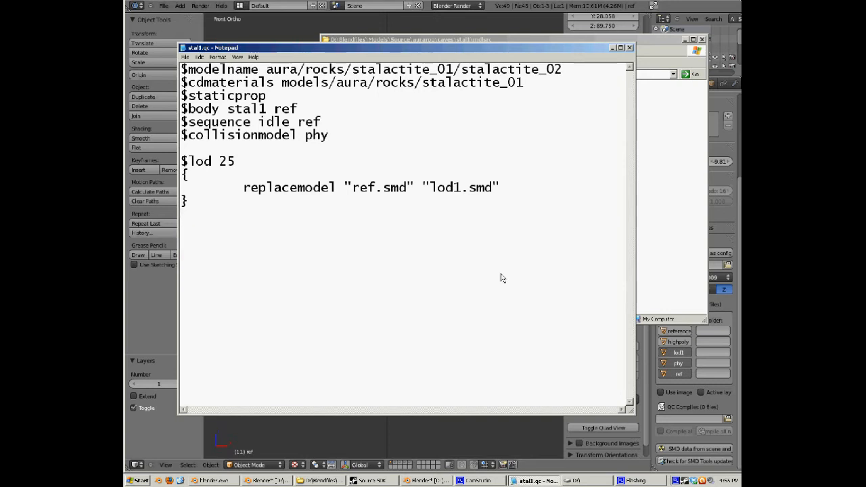
pyautogui.moveTo(382, 196)
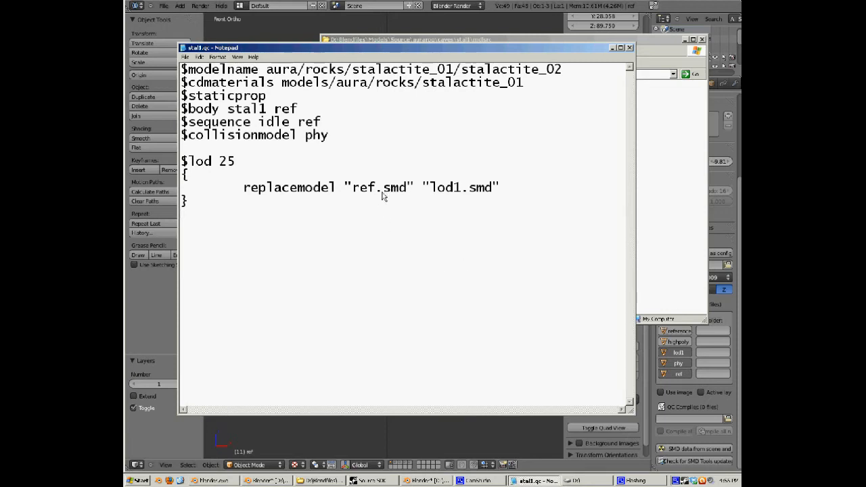
pyautogui.doubleClick(459, 187)
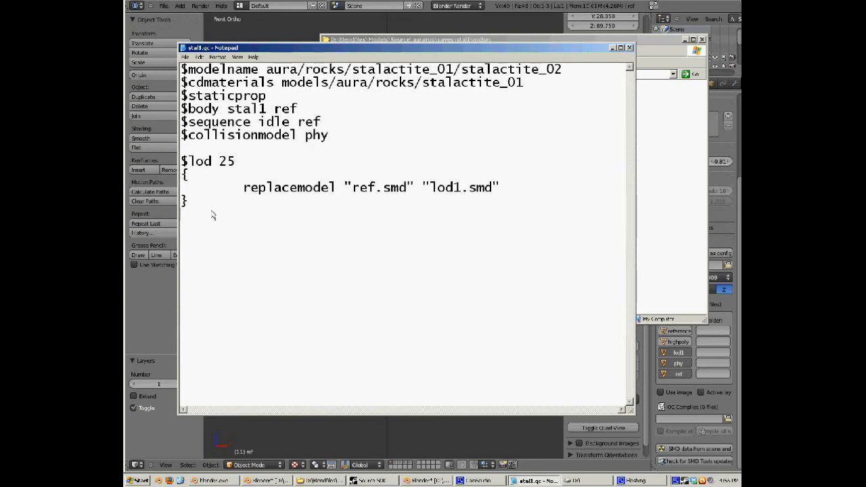
pyautogui.moveTo(463, 278)
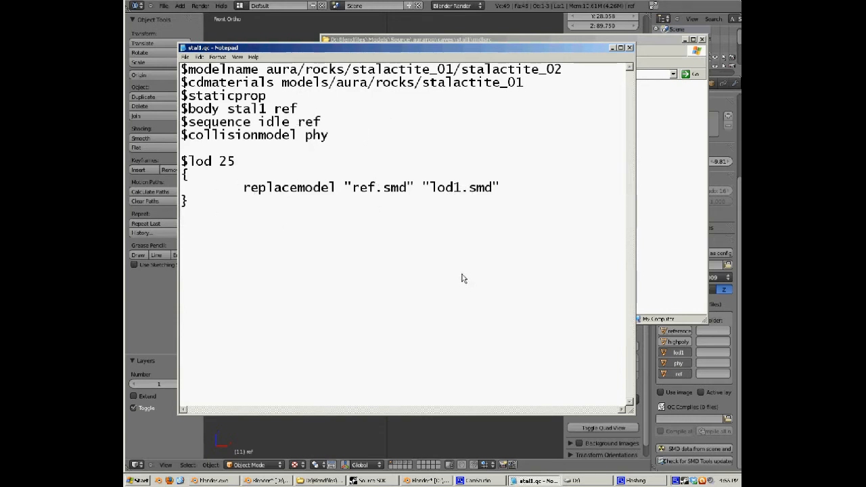
# Paste the studiomdl compile .bat into the model folder and correct its account folder name in the path
pyautogui.click(323, 481)
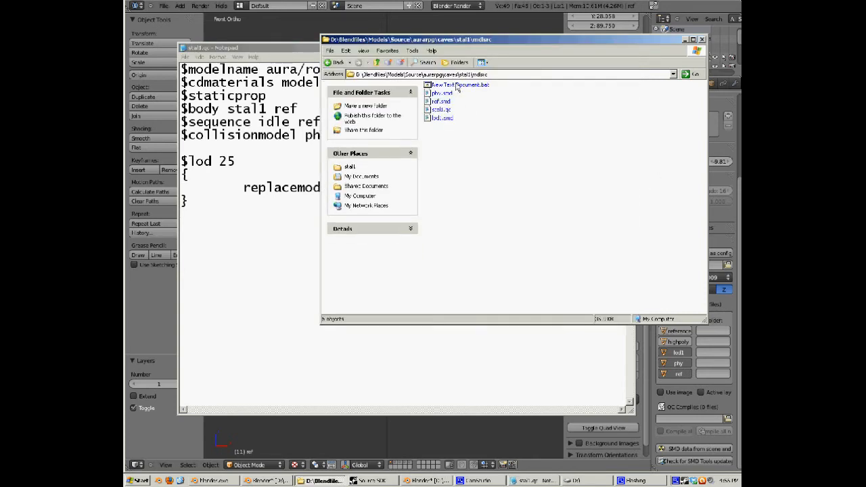
pyautogui.rightClick(461, 84)
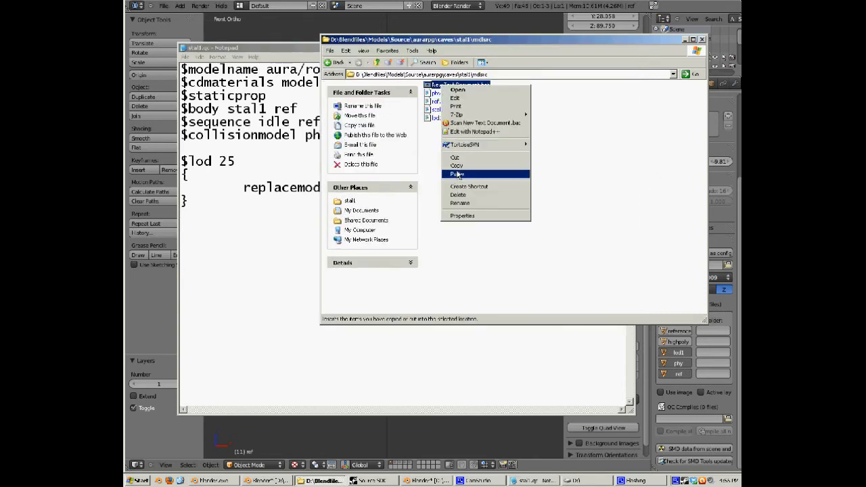
pyautogui.click(457, 174)
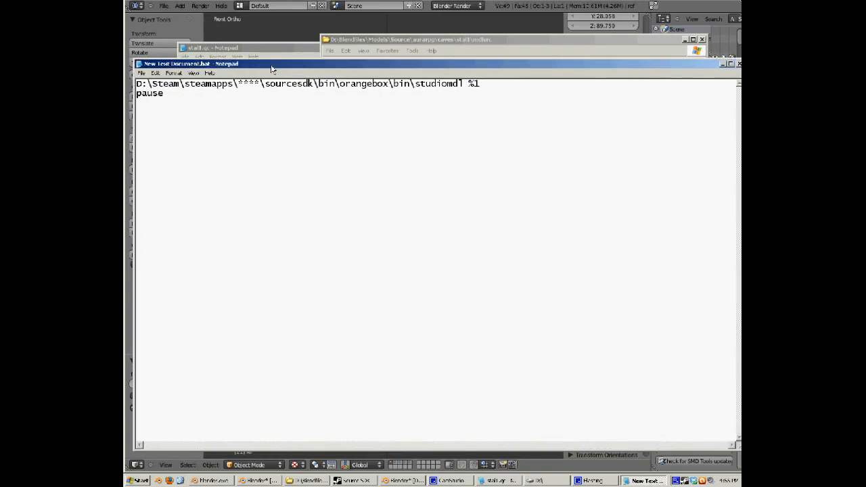
pyautogui.doubleClick(249, 84)
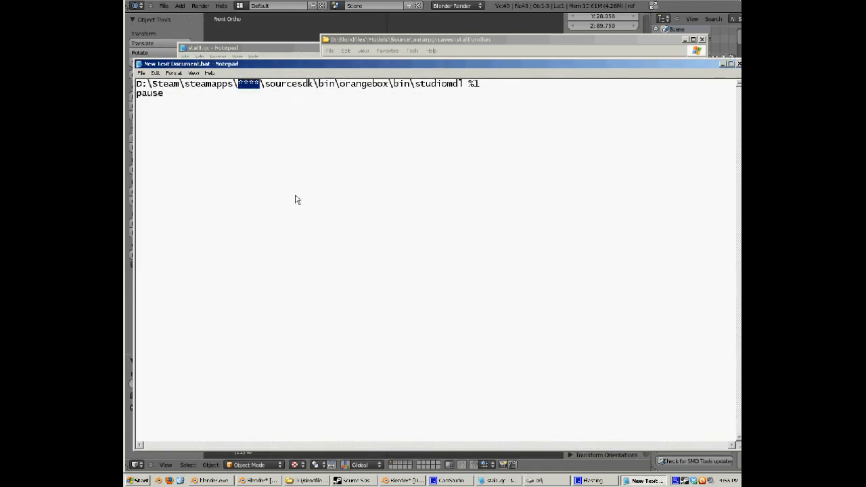
pyautogui.write('use')
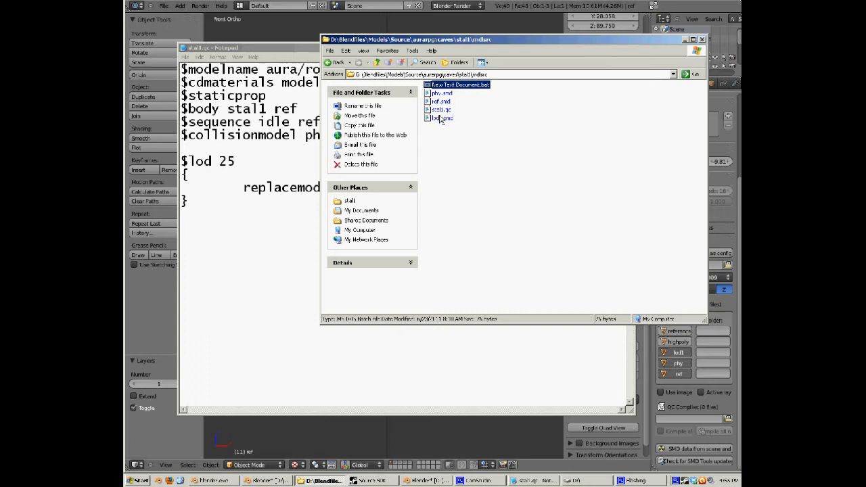
# Select stal.qc to compile it with the batch script
pyautogui.click(442, 108)
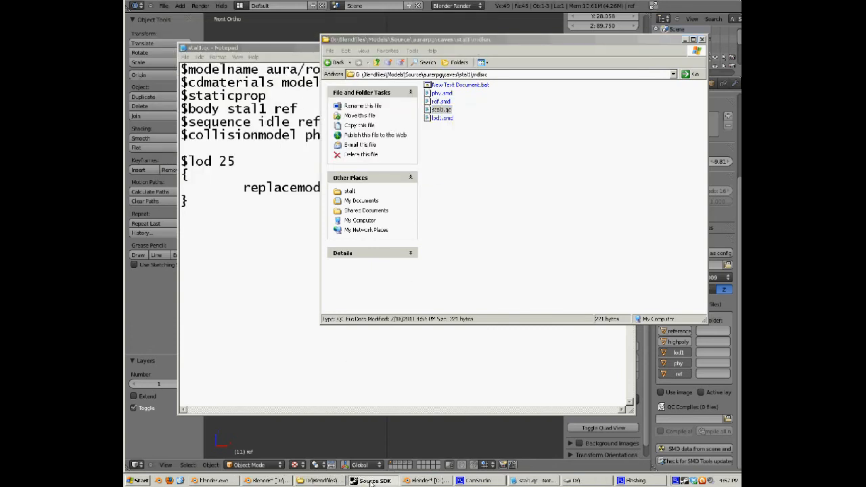
# Start Model Viewer from the Source SDK launcher and load the compiled stalactite_01 .mdl
pyautogui.click(371, 480)
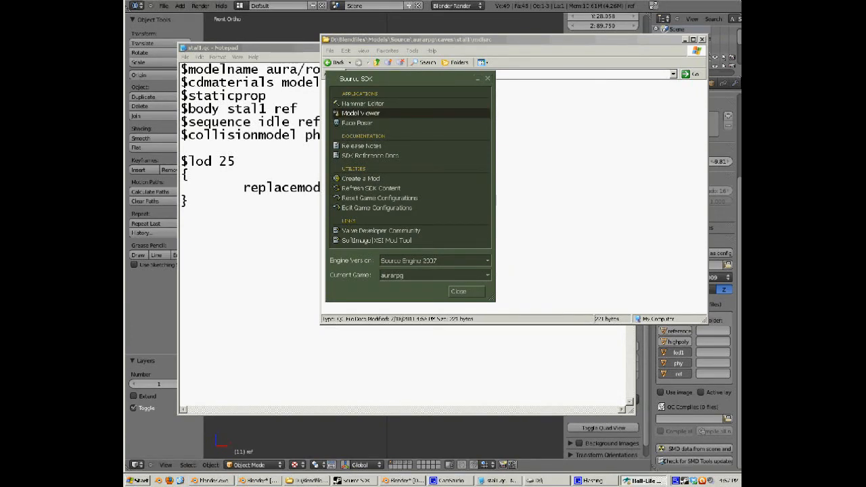
pyautogui.click(360, 113)
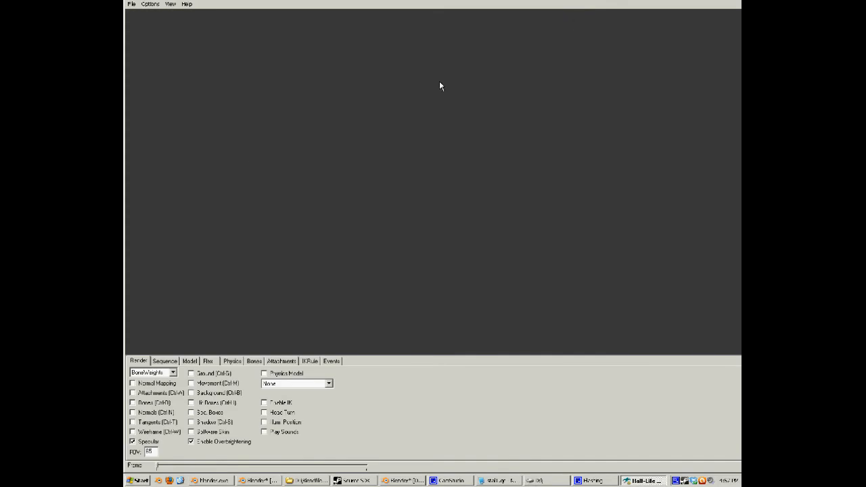
pyautogui.click(131, 4)
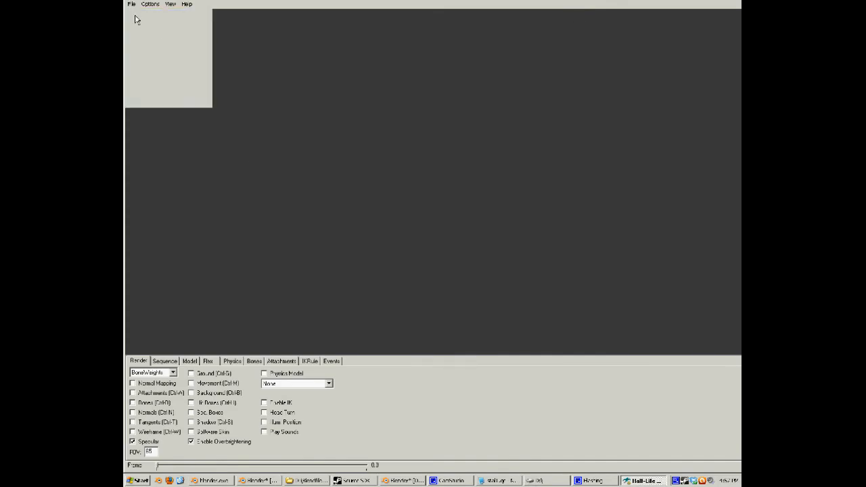
pyautogui.moveTo(411, 248)
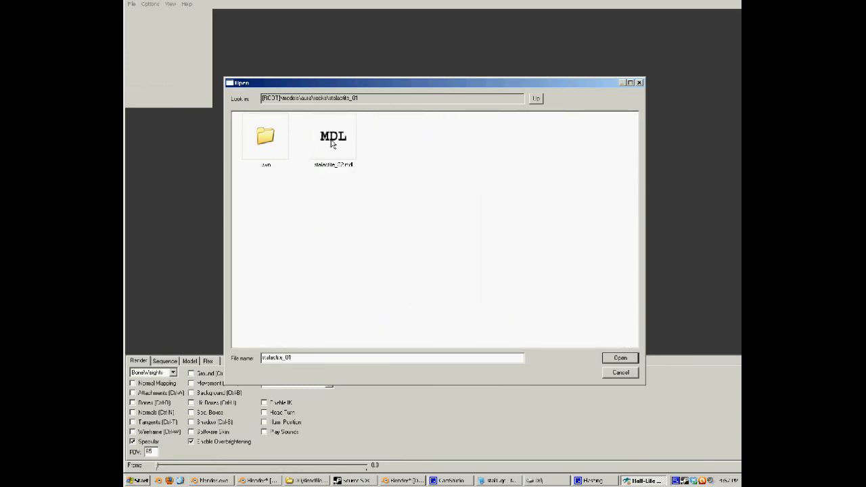
pyautogui.moveTo(341, 178)
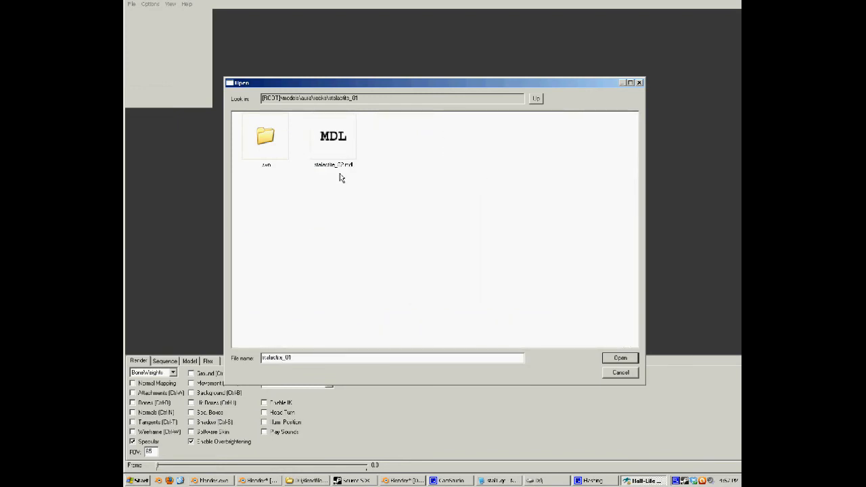
pyautogui.click(500, 482)
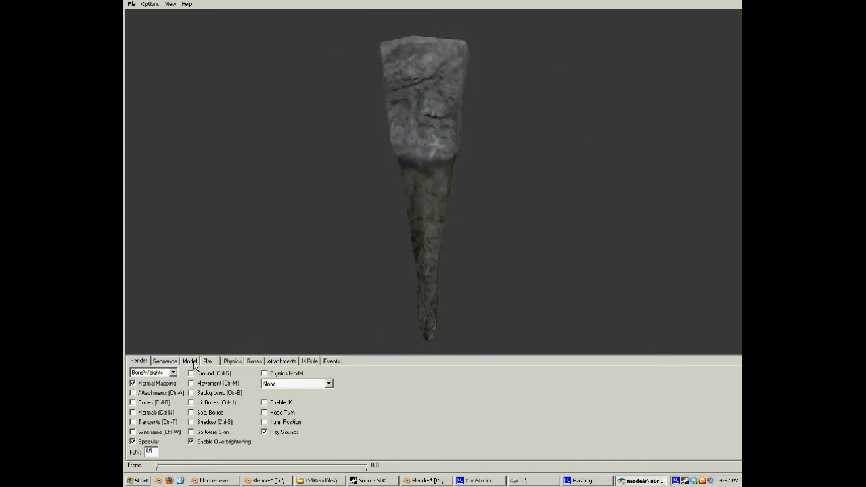
# Enable Auto LOD in the Model tab so the stalactite drops to its 42-polygon LOD at distance
pyautogui.click(190, 360)
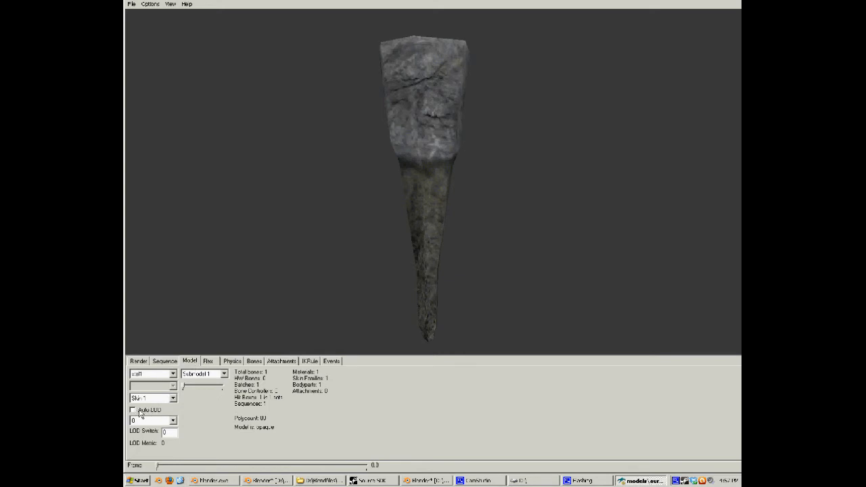
pyautogui.click(133, 410)
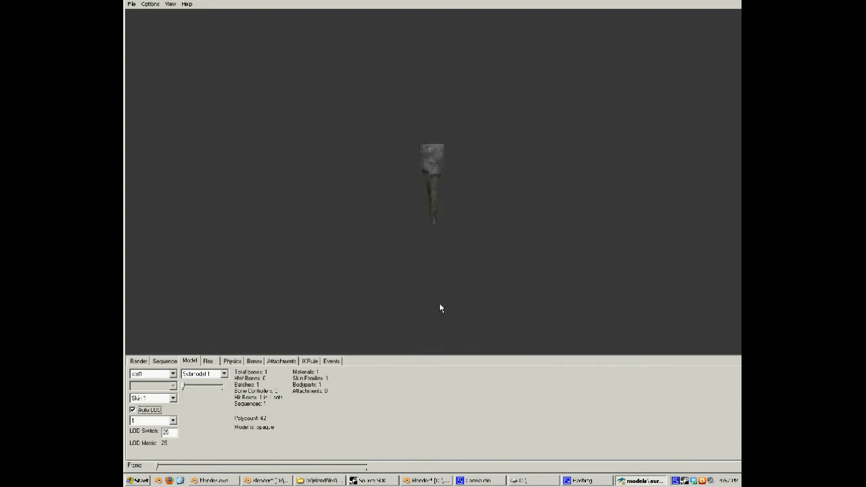
pyautogui.moveTo(464, 260)
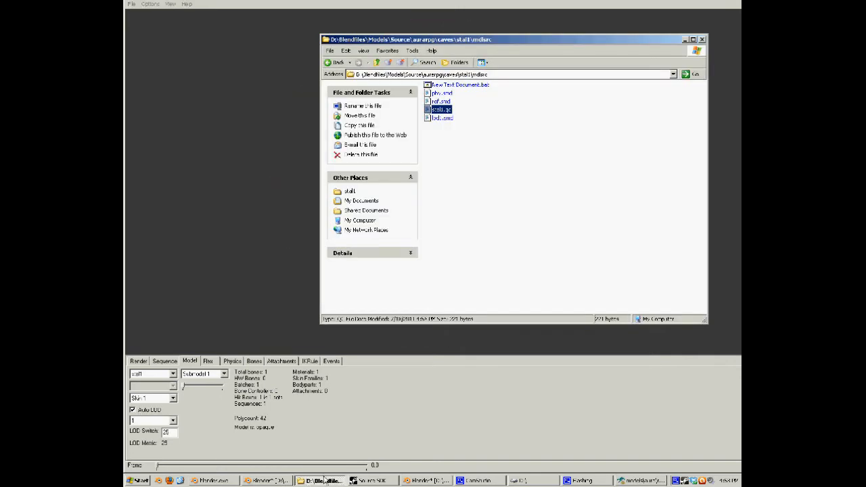
# Reopen stal.qc and change the $lod switch distance from 25 to 40
pyautogui.doubleClick(442, 108)
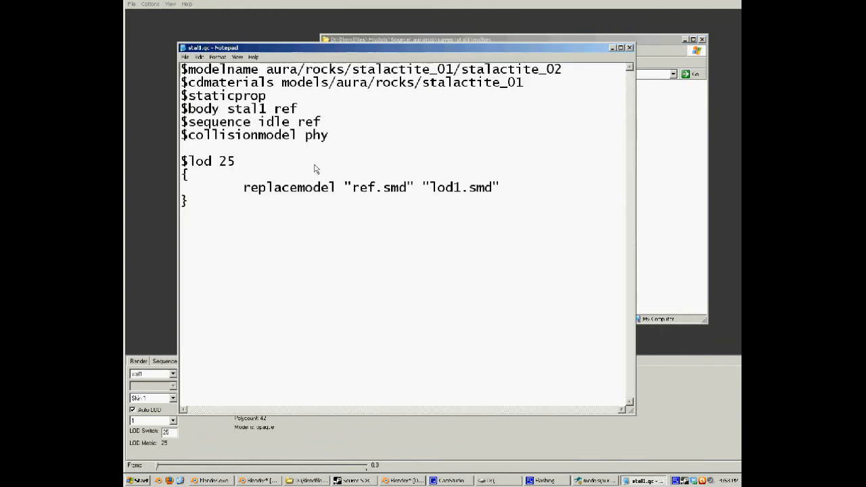
pyautogui.write('40')
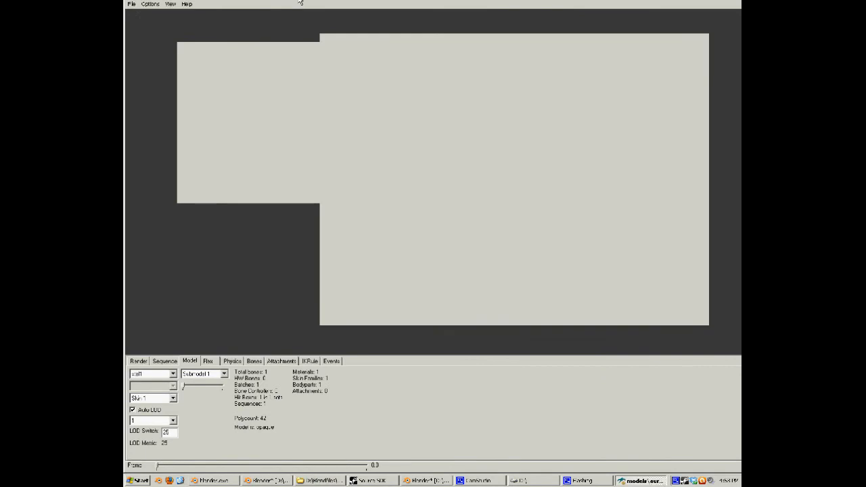
# Reload the recompiled stalactite, disable Auto LOD and force LOD 1 to see the 42-polygon version
pyautogui.click(132, 4)
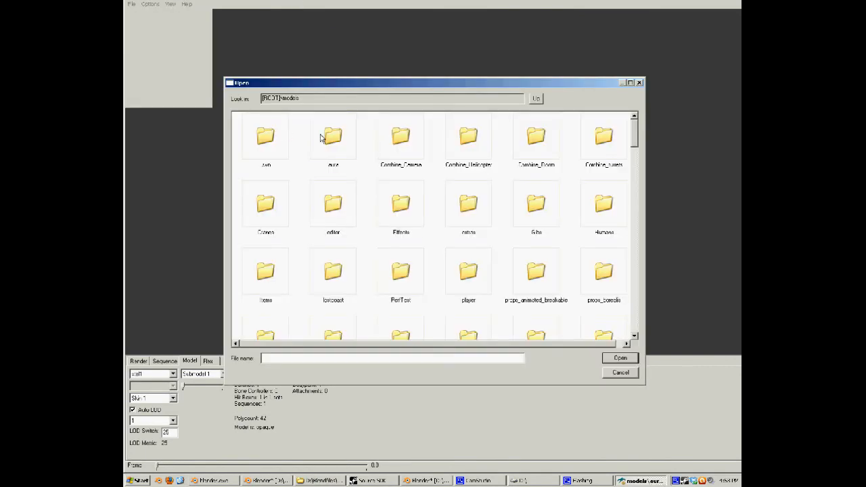
pyautogui.doubleClick(334, 136)
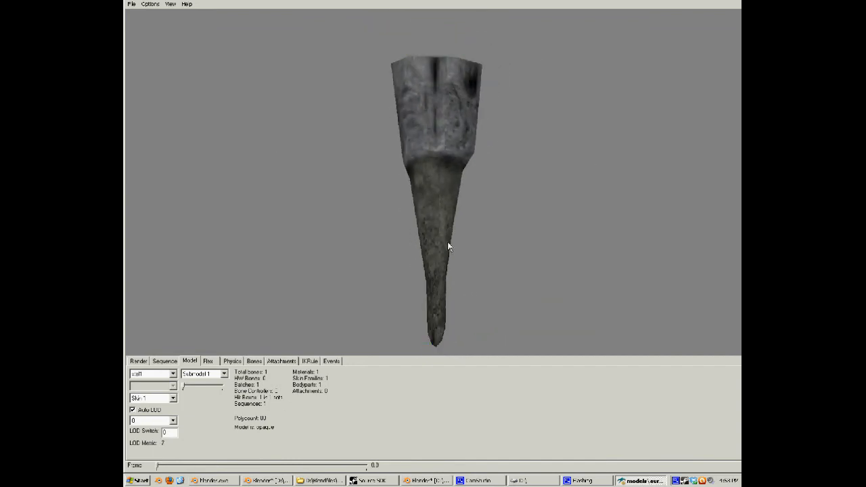
pyautogui.click(132, 410)
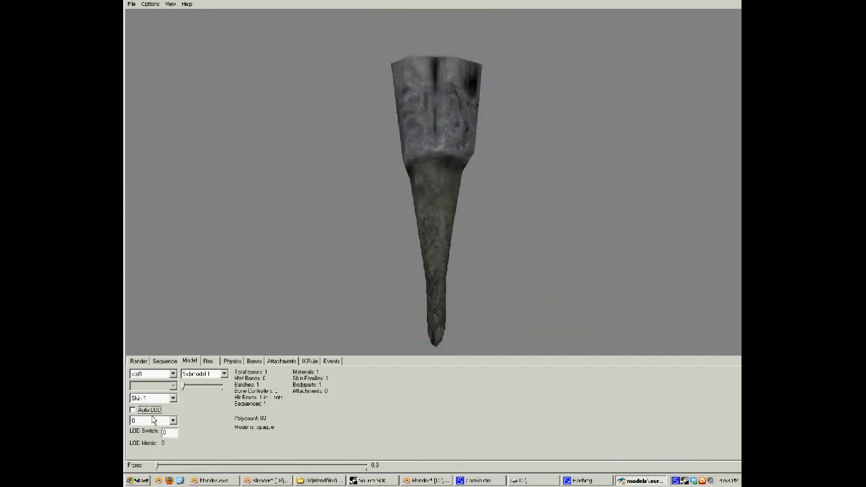
pyautogui.click(173, 420)
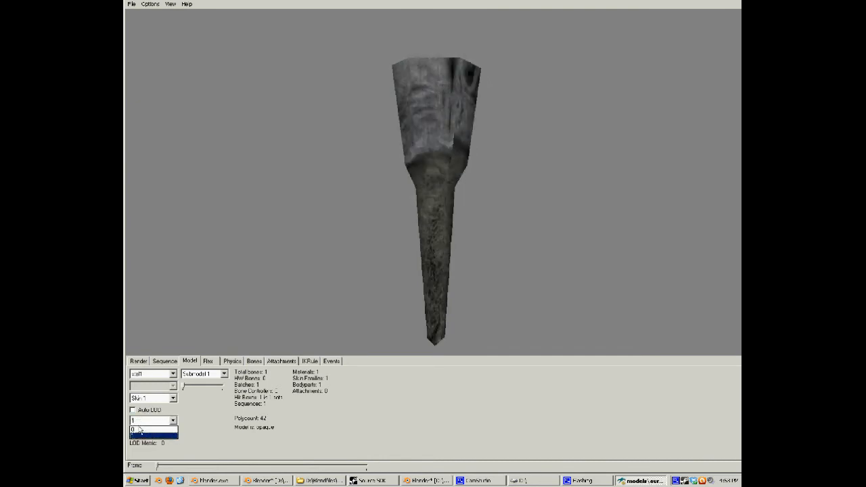
pyautogui.click(172, 420)
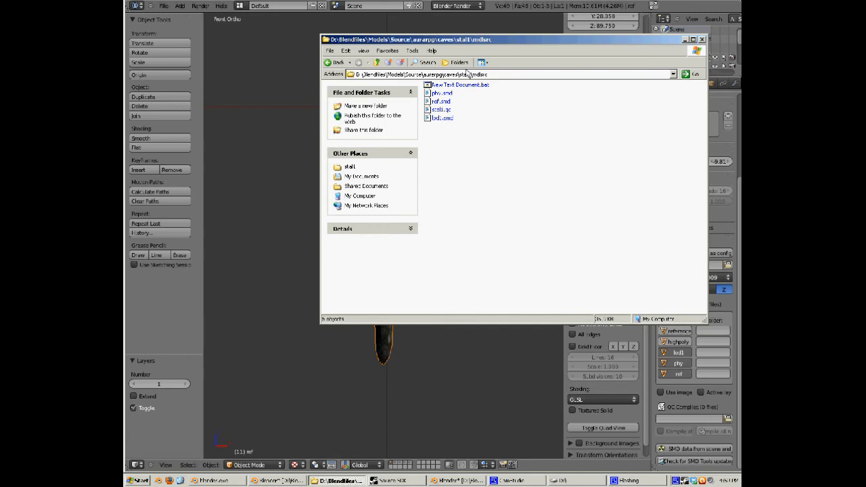
# Read phy.smd's materials, check the mesh material in Blender, then view ref.smd's Material-tagged triangles
pyautogui.doubleClick(441, 92)
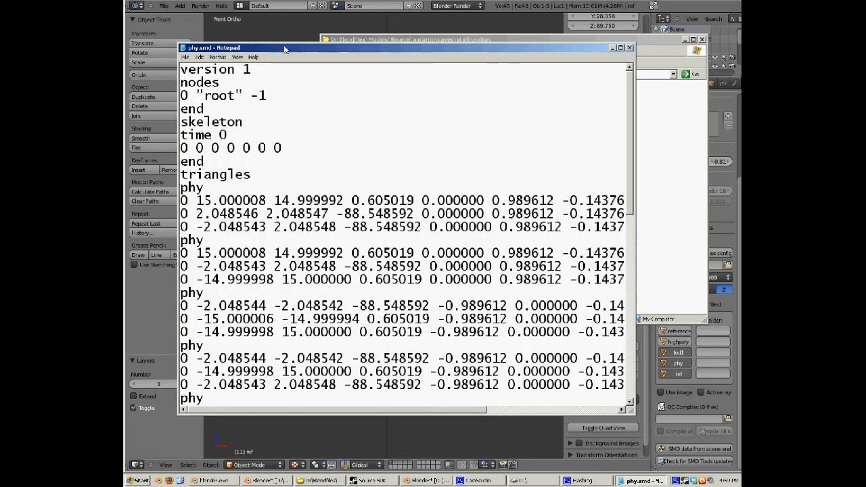
pyautogui.moveTo(284, 47); pyautogui.dragTo(355, 32)
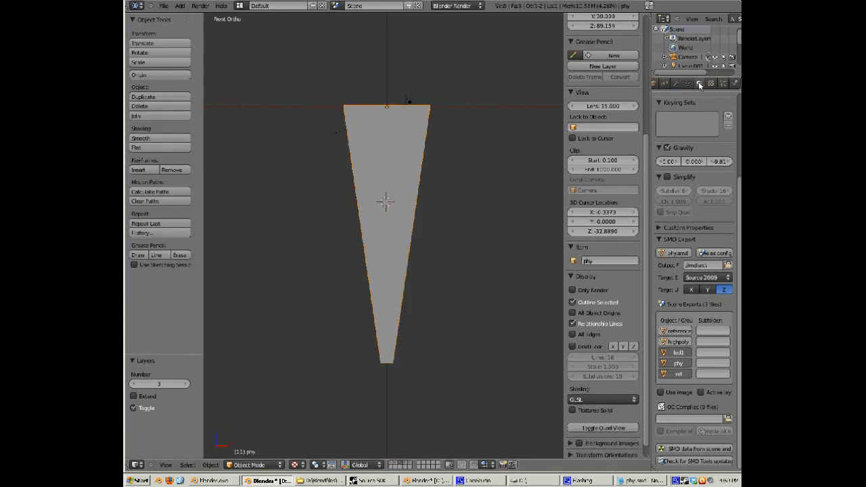
pyautogui.click(698, 84)
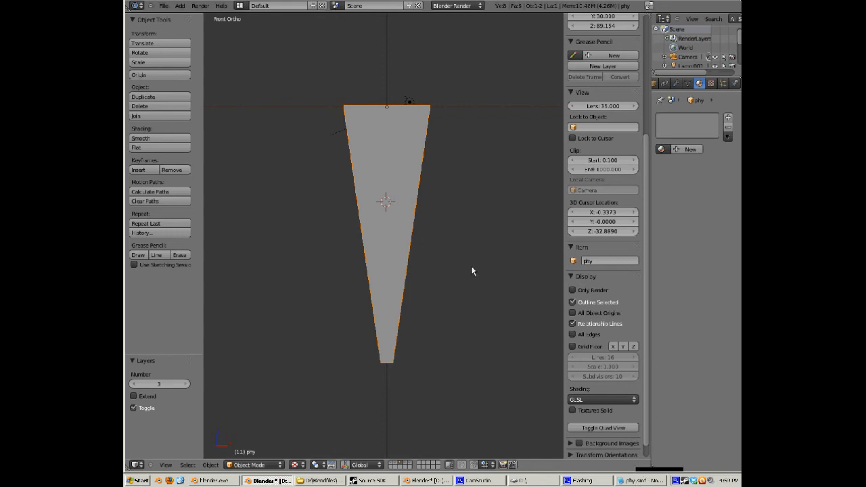
pyautogui.click(639, 481)
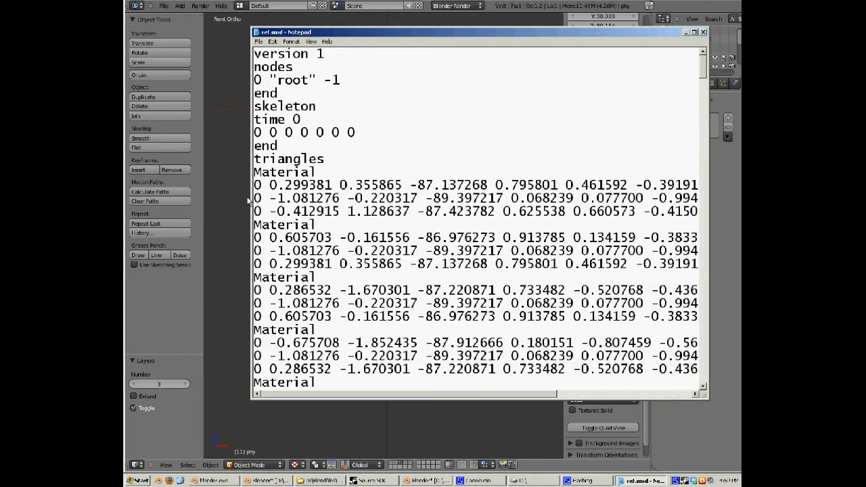
# Note the Material name on the first triangle and bring lod1.smd into Notepad
pyautogui.doubleClick(283, 172)
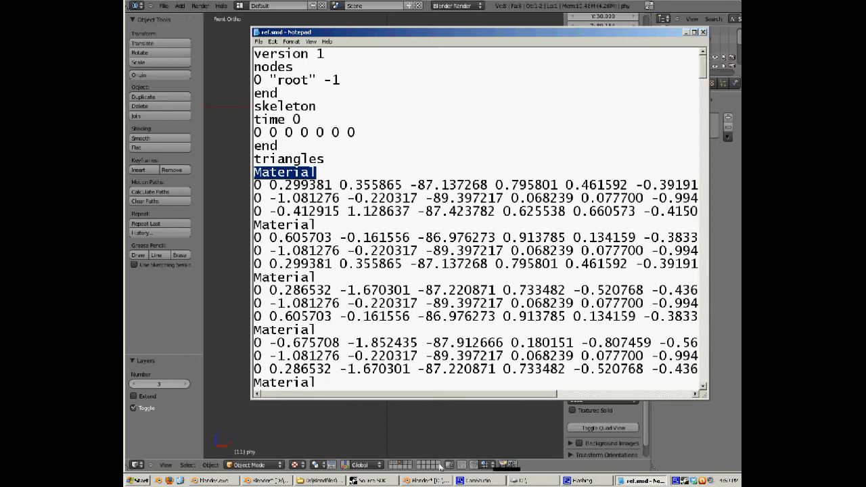
pyautogui.click(373, 480)
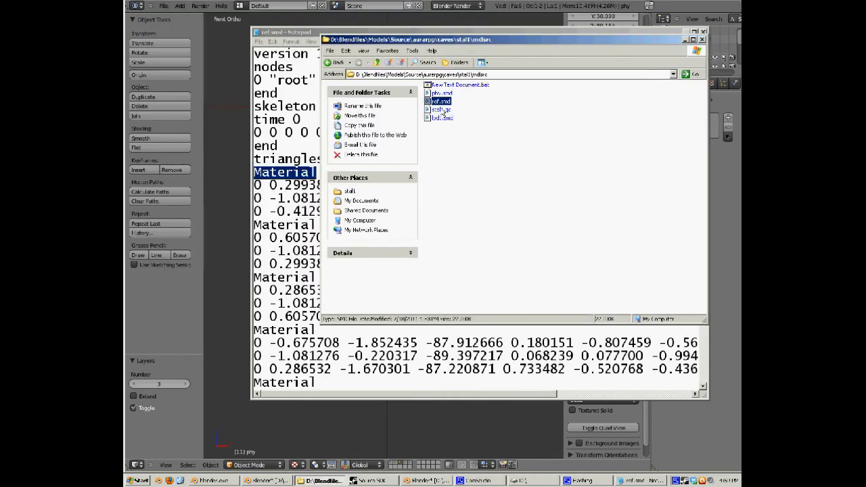
pyautogui.click(441, 108)
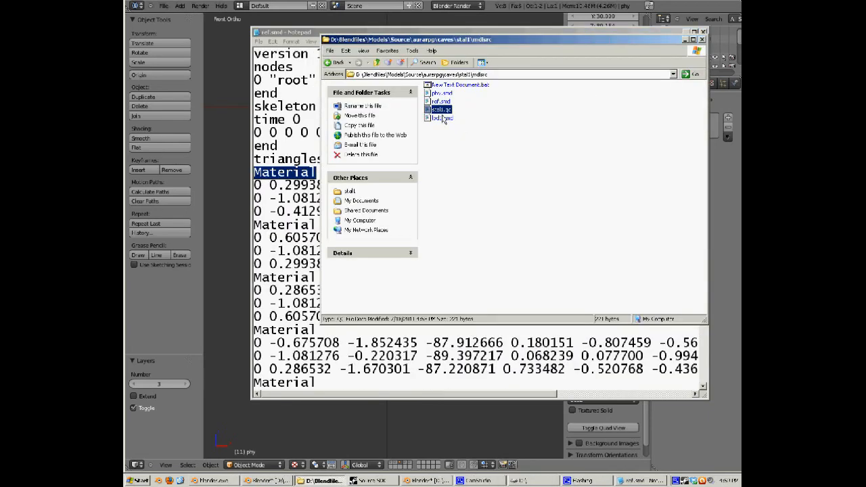
pyautogui.doubleClick(442, 116)
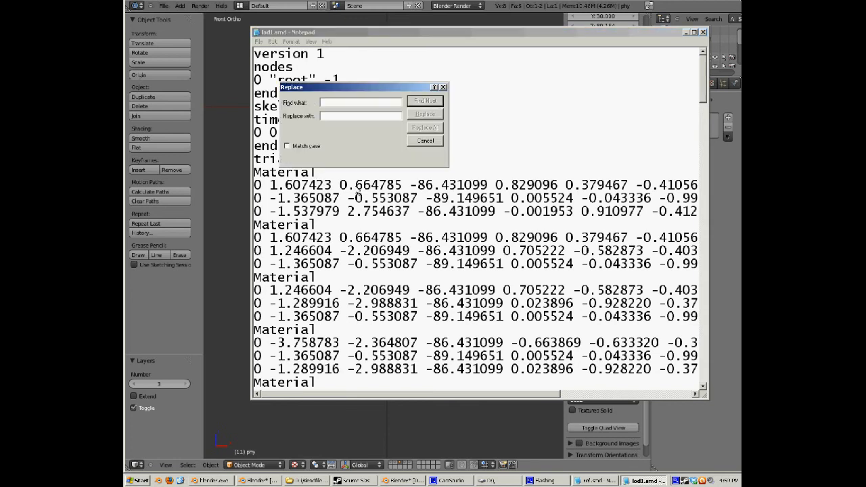
# Set up a Replace of 'Material' with 'sf' across the LOD mesh file
pyautogui.write('Material')
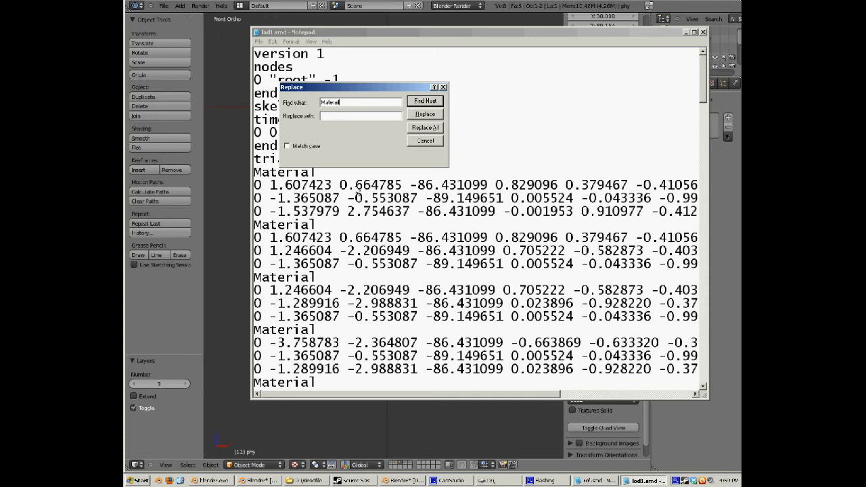
pyautogui.write('sf')
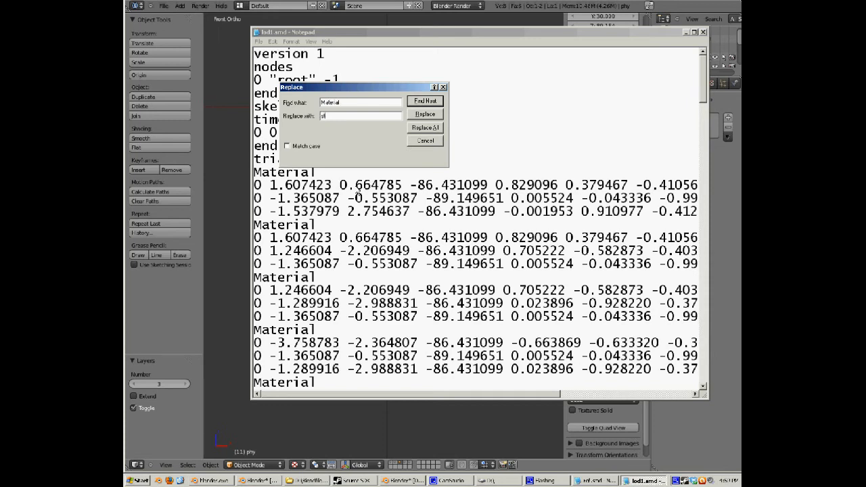
pyautogui.click(425, 127)
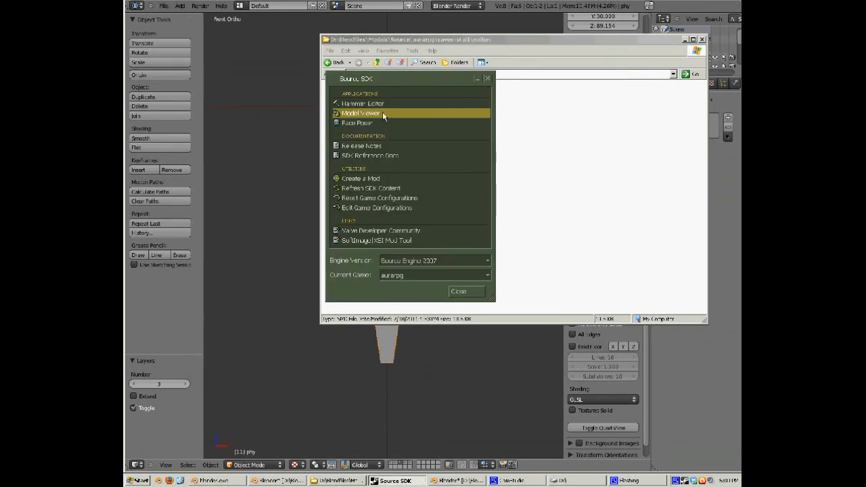
# With Model Viewer launched, replace every 'mat' match in lod1.smd with 'stuff' via Replace All
pyautogui.click(360, 113)
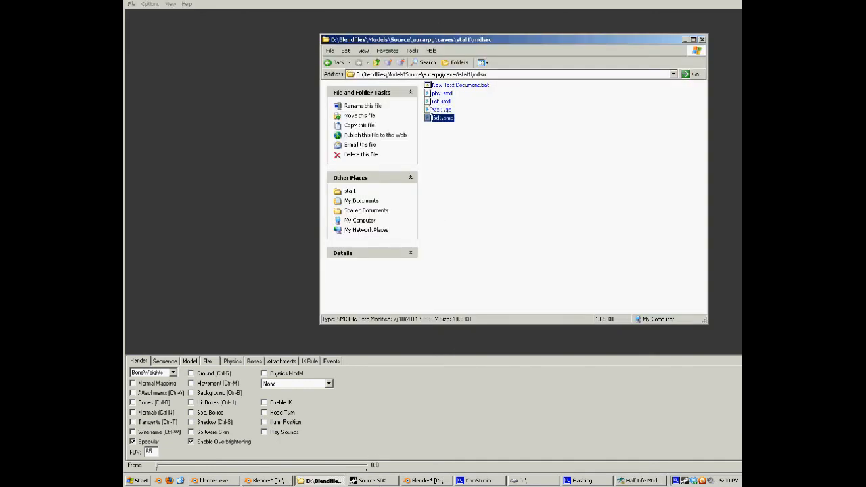
pyautogui.doubleClick(440, 116)
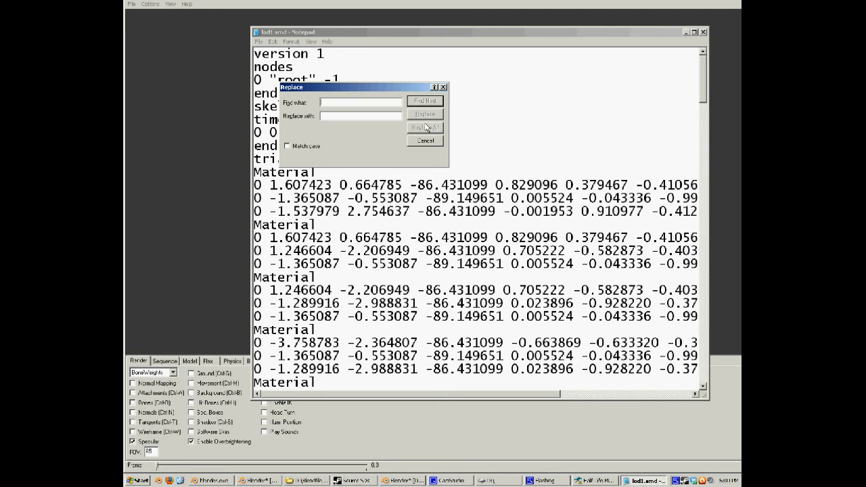
pyautogui.write('material')
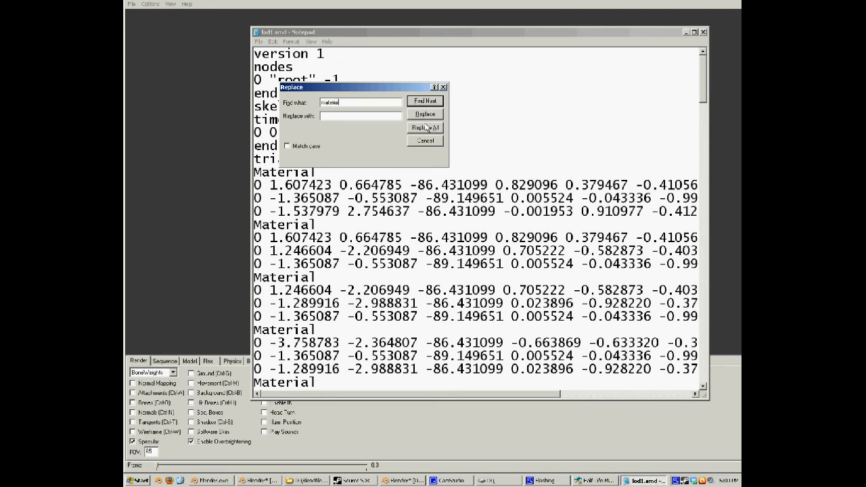
pyautogui.write('stuff')
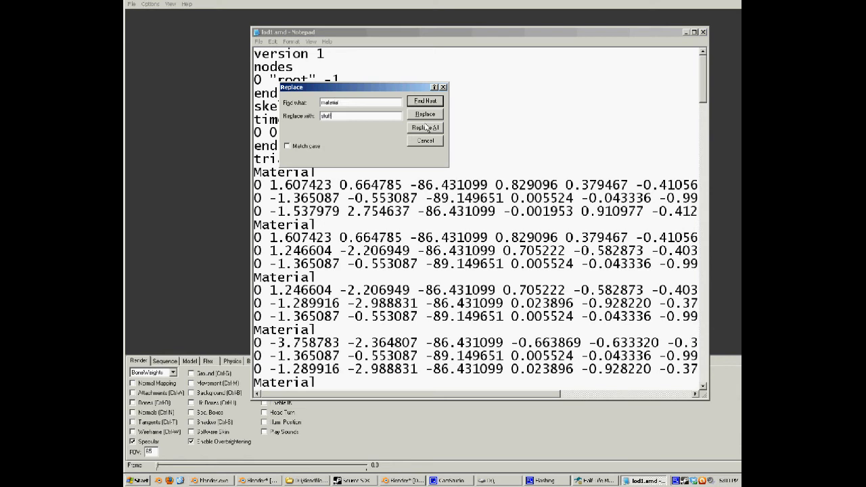
pyautogui.click(425, 127)
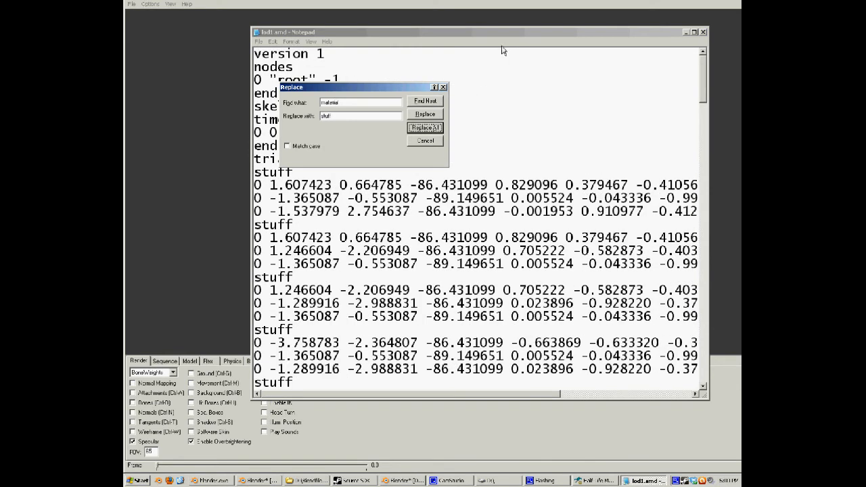
pyautogui.click(425, 141)
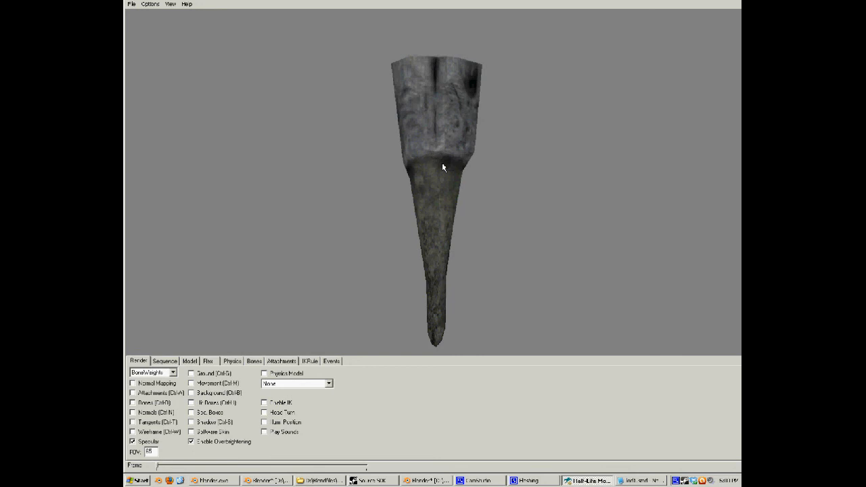
# Show the stalactite's LOD switches, LOD metric and polygon count on the Model tab
pyautogui.click(190, 360)
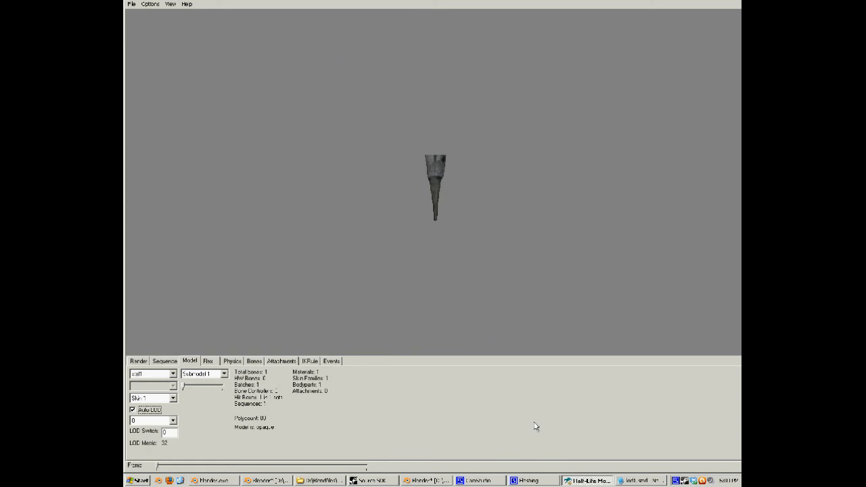
# Replace every 'stuf' match with 'material' in the LOD mesh file, then return to the model viewer
pyautogui.click(640, 480)
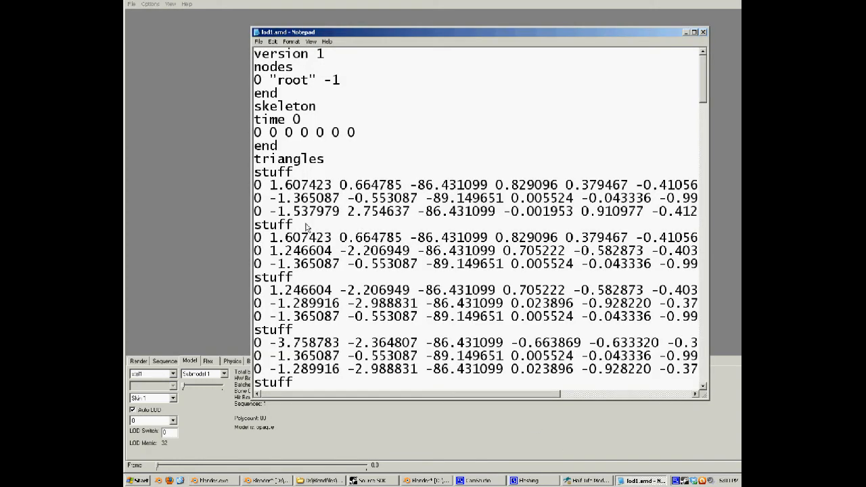
pyautogui.scroll(-3)
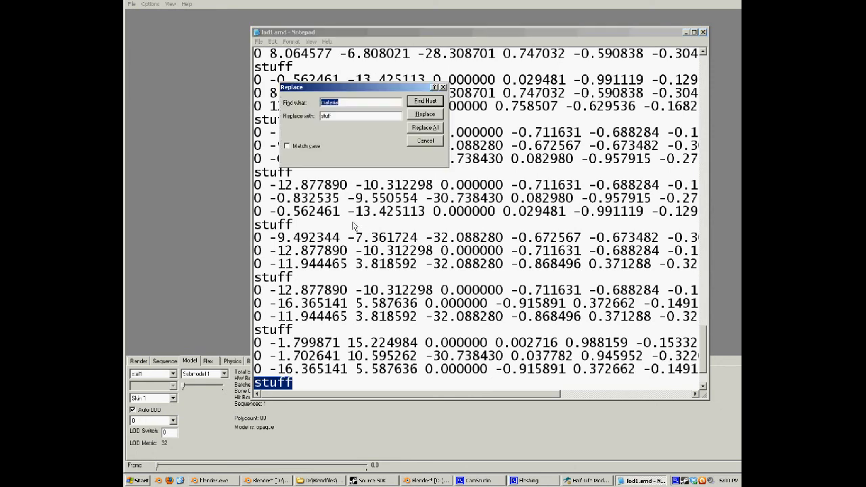
pyautogui.write('stuf')
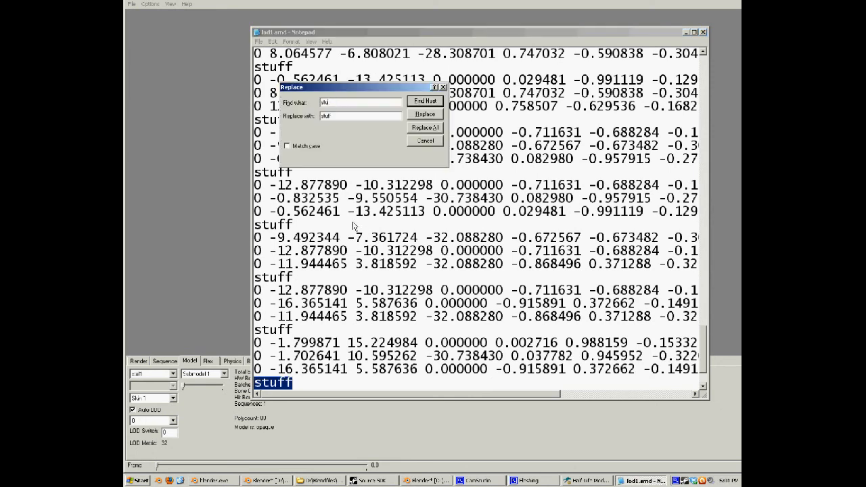
pyautogui.write('material')
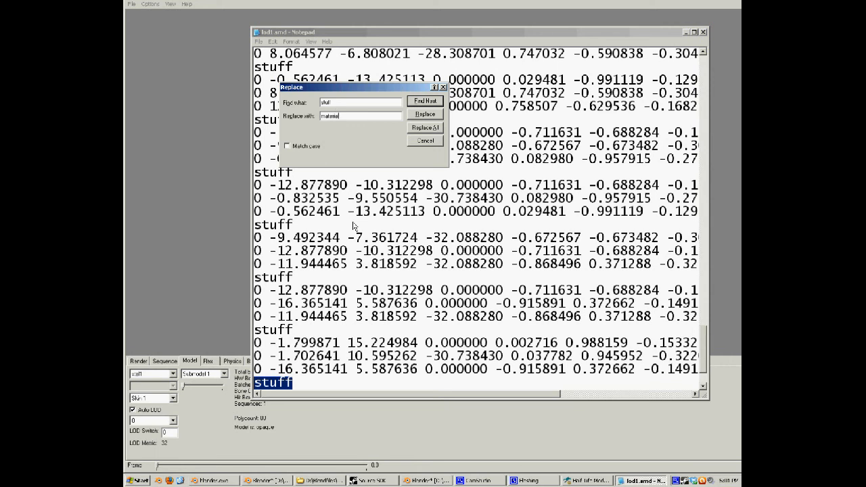
pyautogui.click(425, 127)
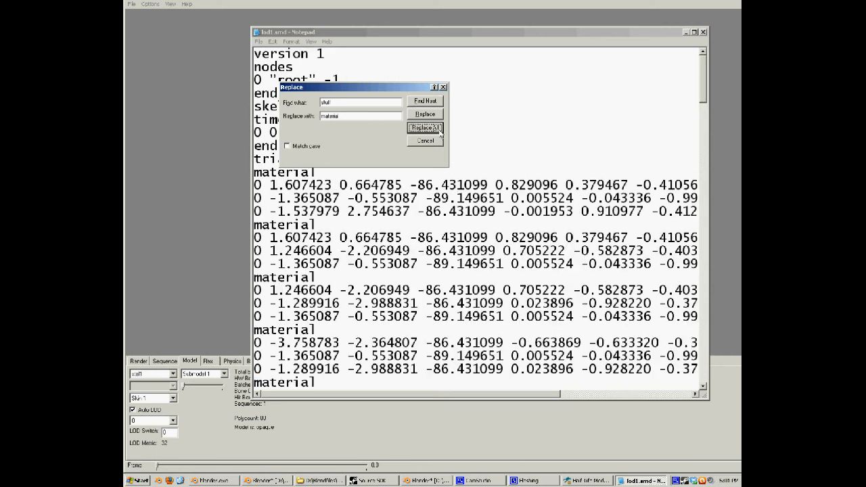
pyautogui.click(425, 140)
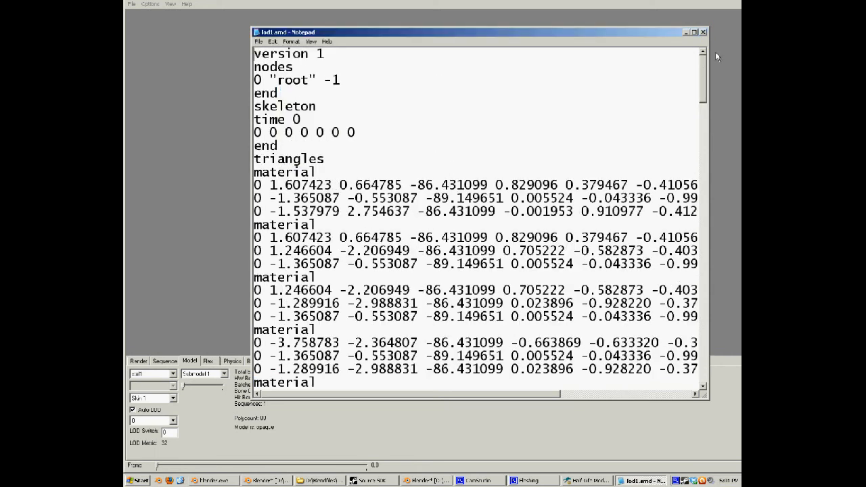
pyautogui.click(704, 33)
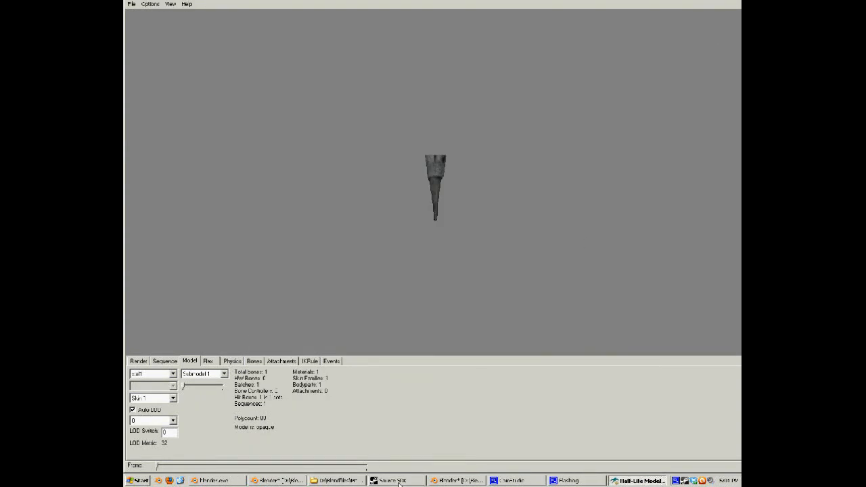
pyautogui.click(337, 480)
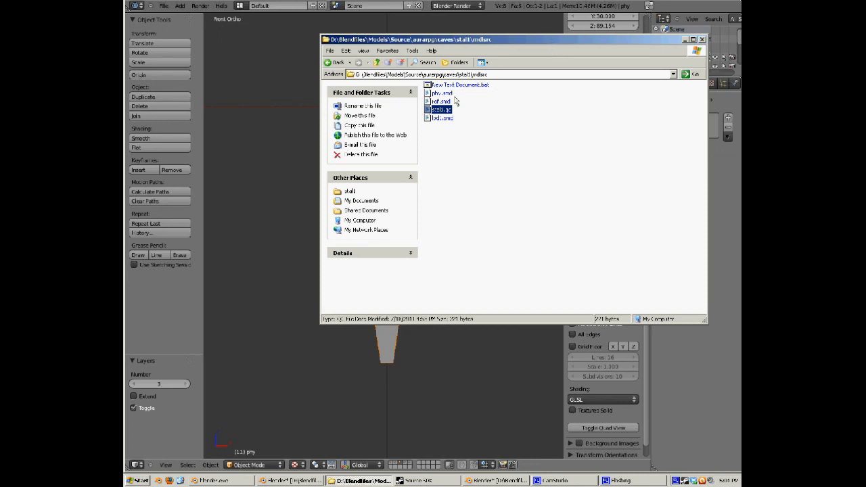
# Edit stall.qc so the $lod replacemodel line reads lod1 without '.smd"', then relaunch Model Viewer
pyautogui.doubleClick(441, 109)
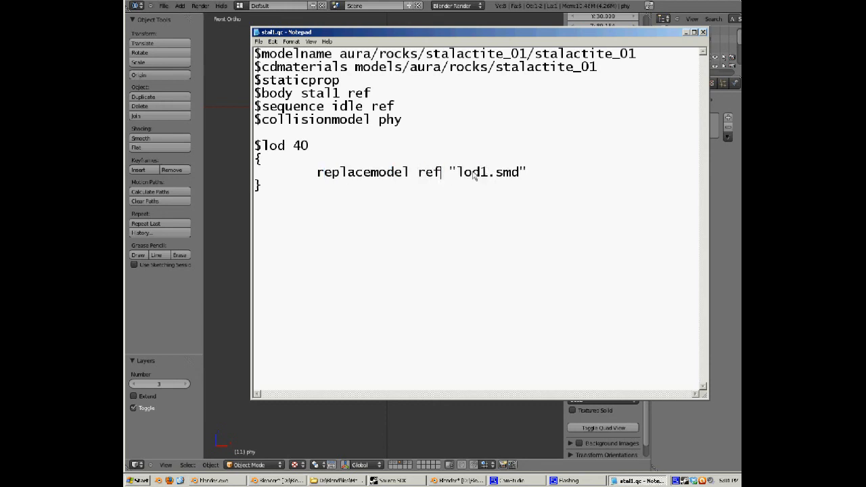
pyautogui.doubleClick(497, 172)
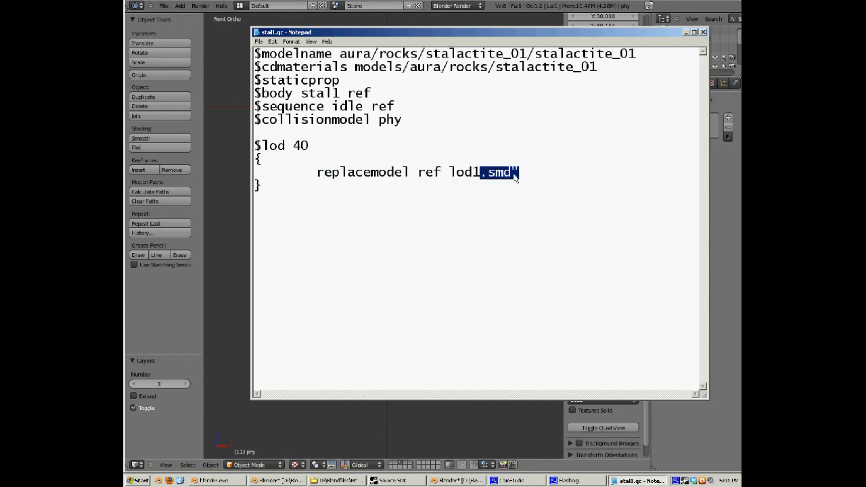
pyautogui.press('Delete')
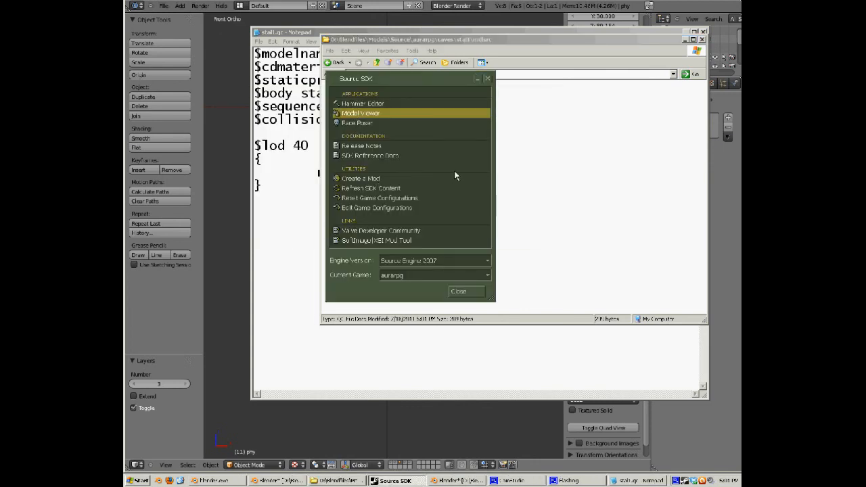
pyautogui.doubleClick(360, 114)
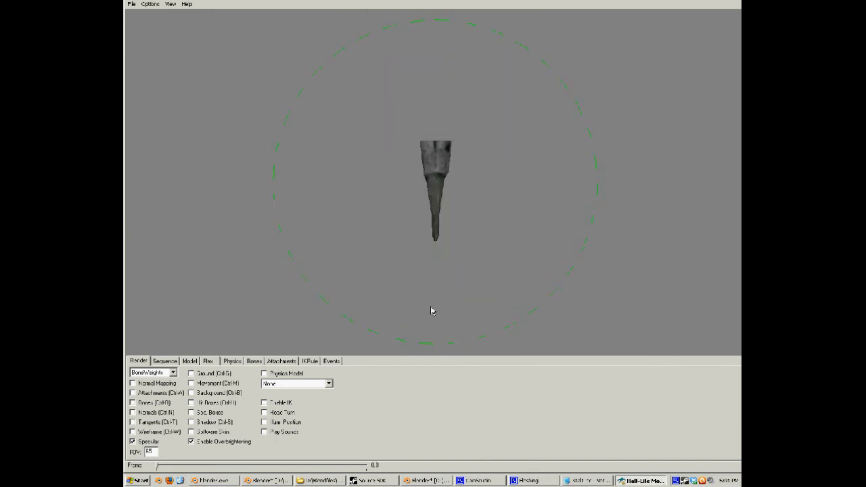
# Confirm the stalactite auto-switches to its 42-polygon LOD, then review the $lod 40 switch distance in the QC
pyautogui.click(189, 360)
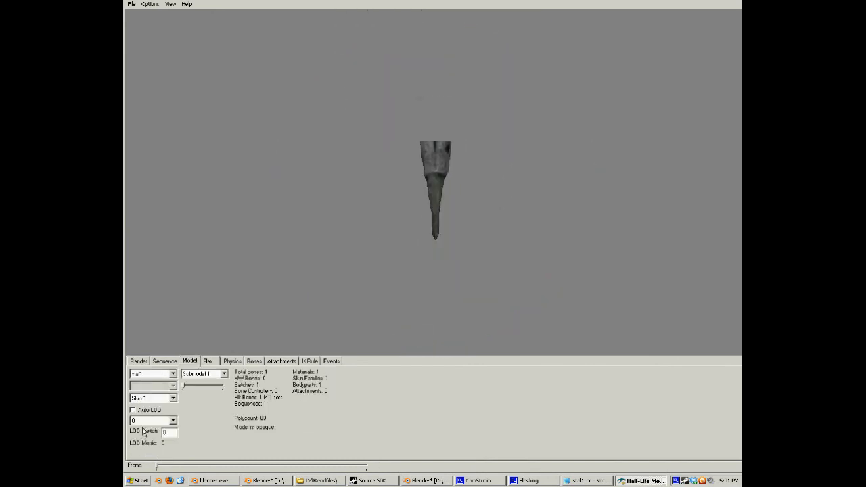
pyautogui.click(133, 410)
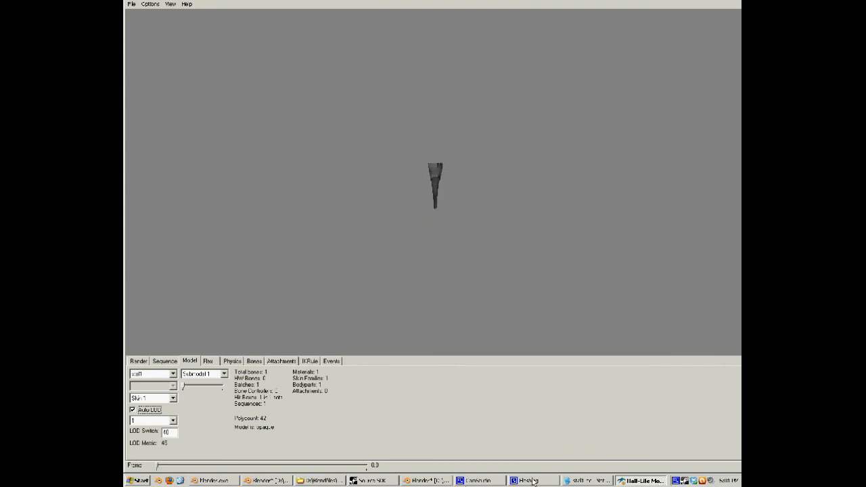
pyautogui.click(530, 481)
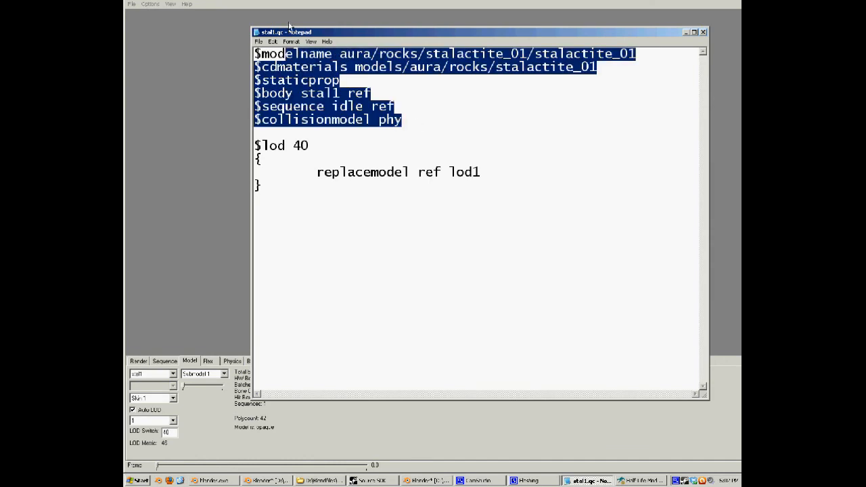
pyautogui.click(298, 146)
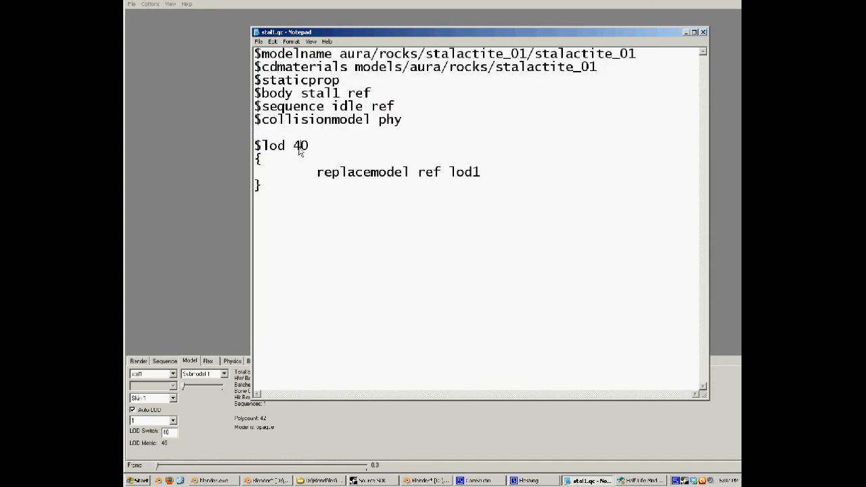
pyautogui.doubleClick(300, 147)
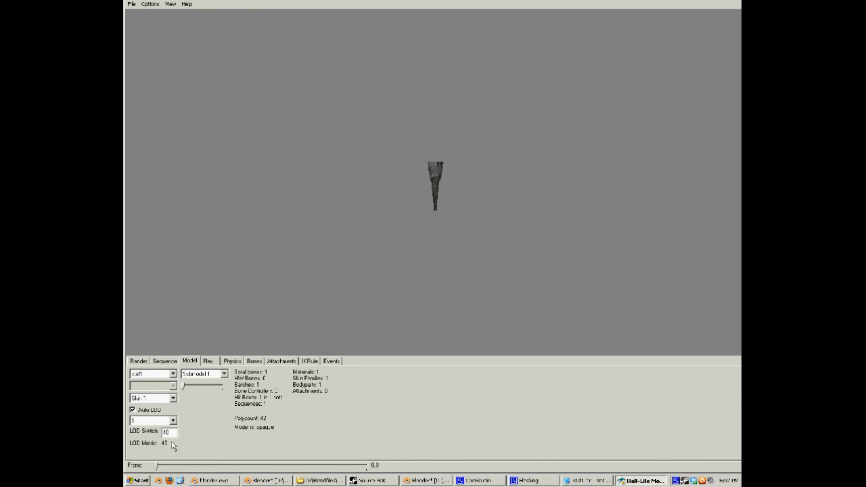
pyautogui.click(588, 481)
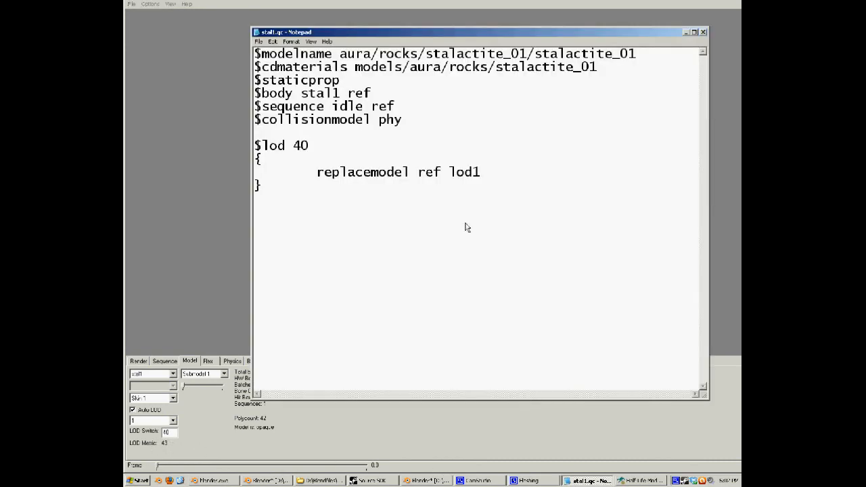